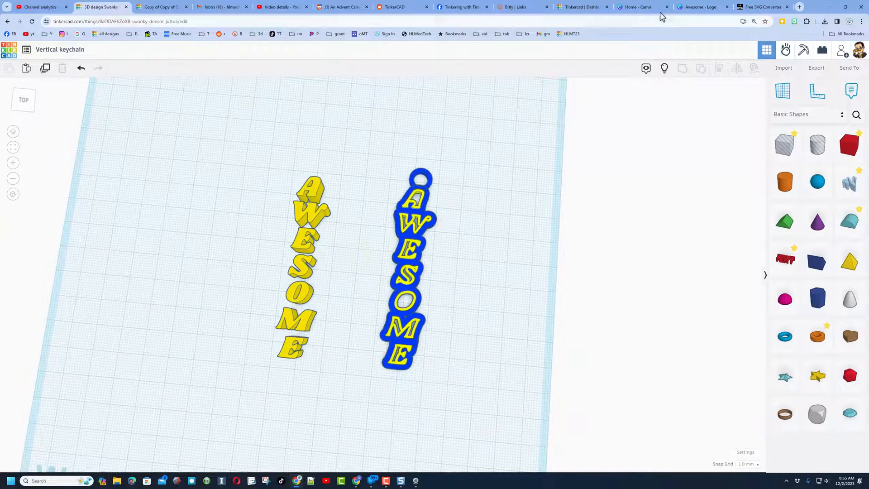
# - From the Canva home page, create a new design at the Logo size
pyautogui.click(637, 7)
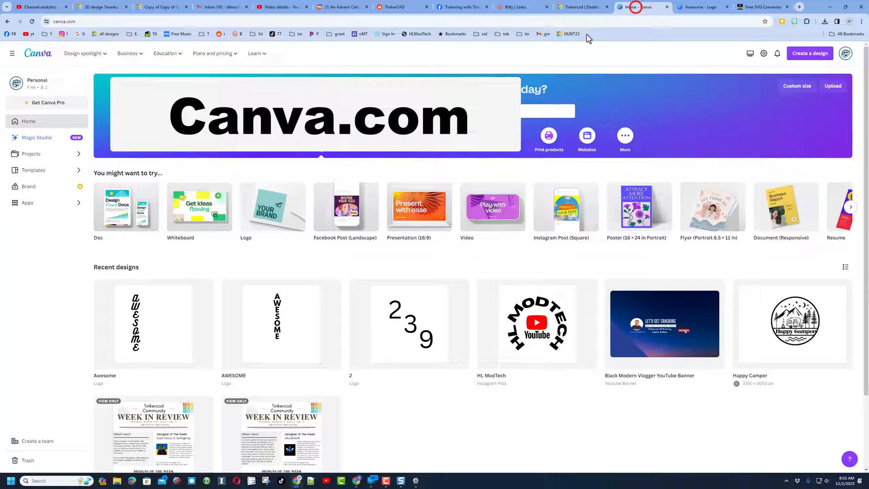
pyautogui.moveTo(793, 67)
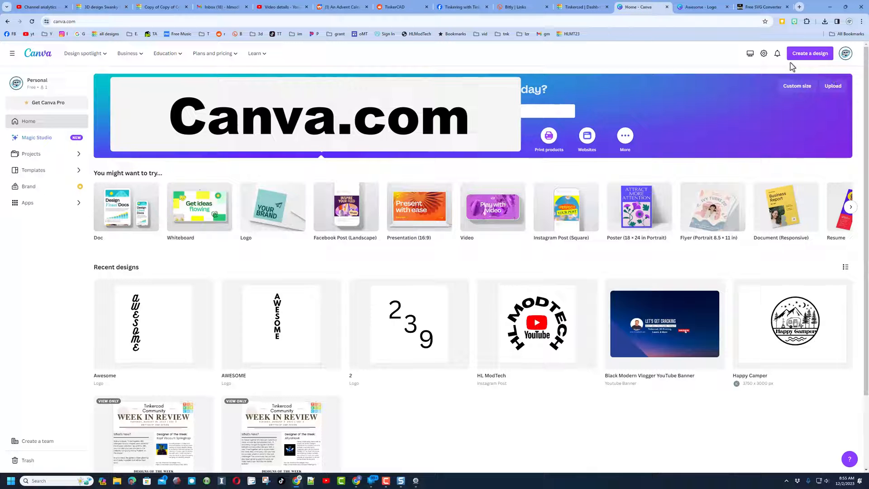
pyautogui.click(810, 53)
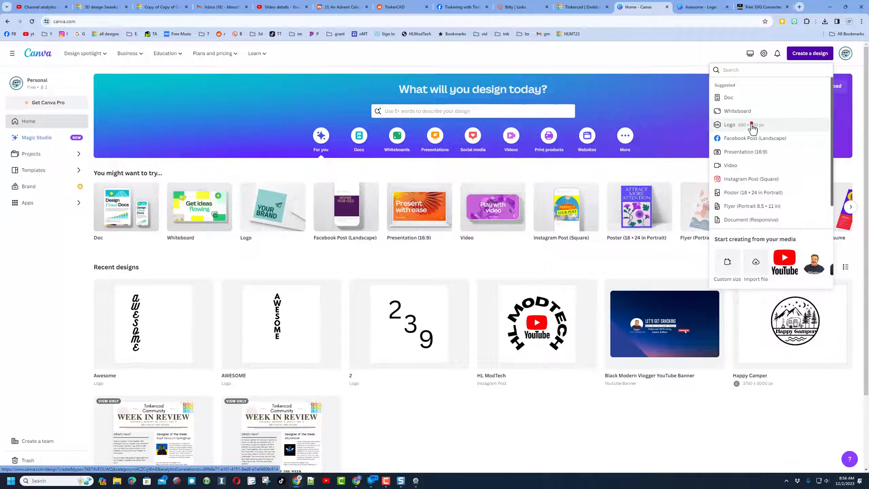
pyautogui.click(729, 124)
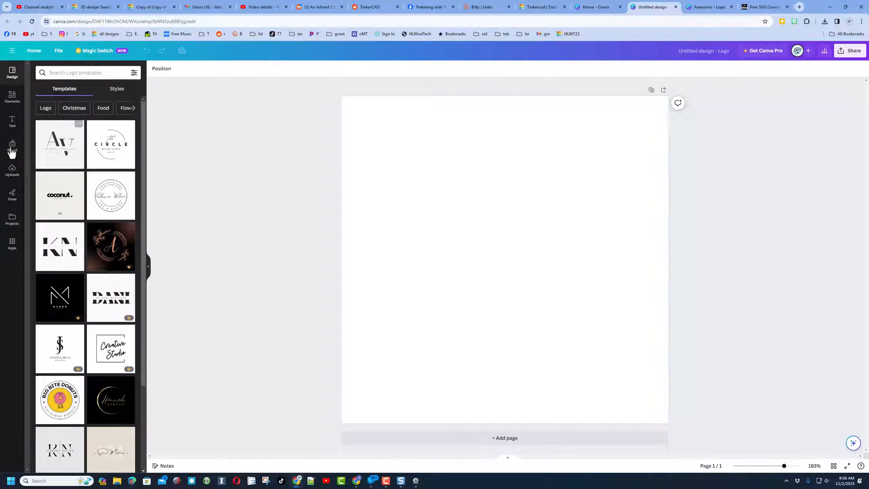
# - Add a text box and enter AWESOME as one letter per line
pyautogui.click(12, 121)
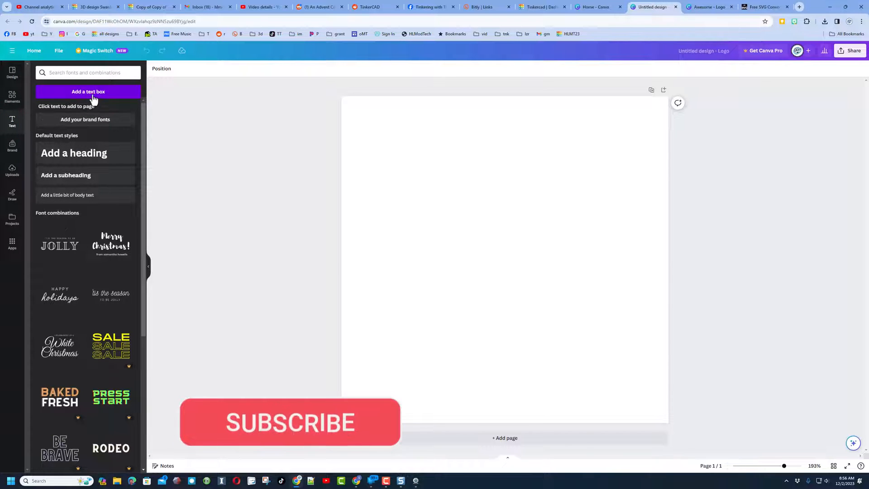
pyautogui.click(88, 92)
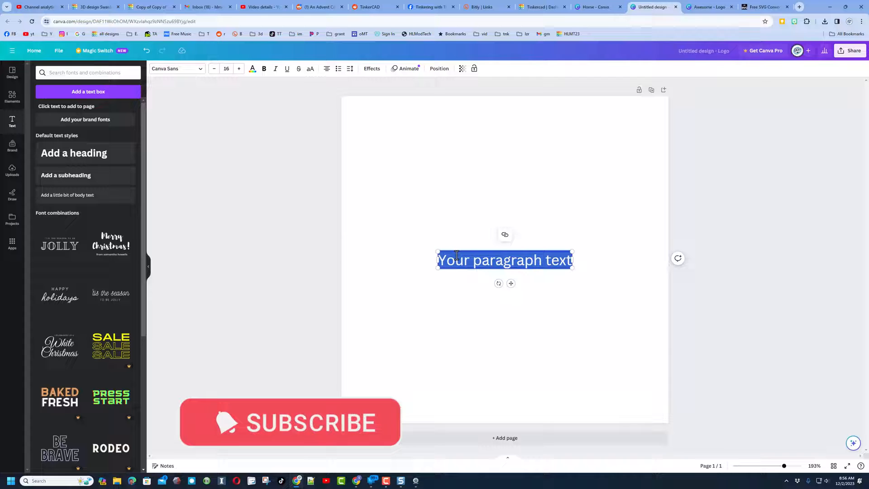
pyautogui.write('Aw')
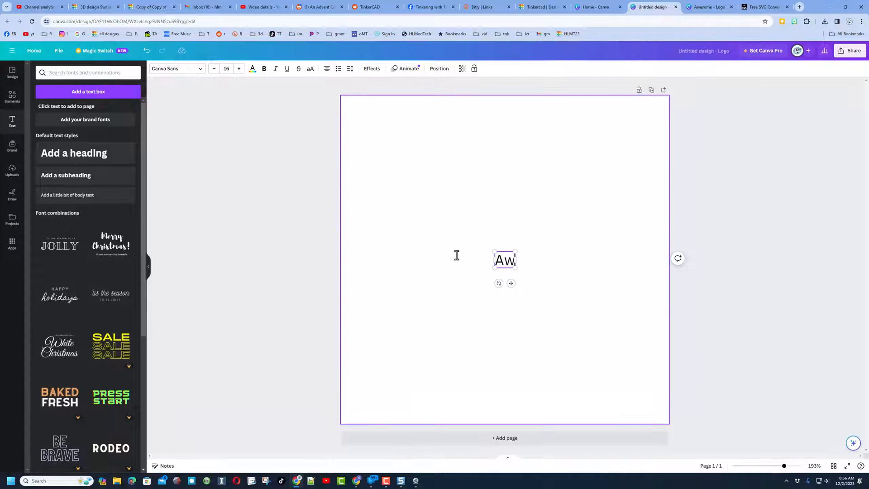
pyautogui.write('e')
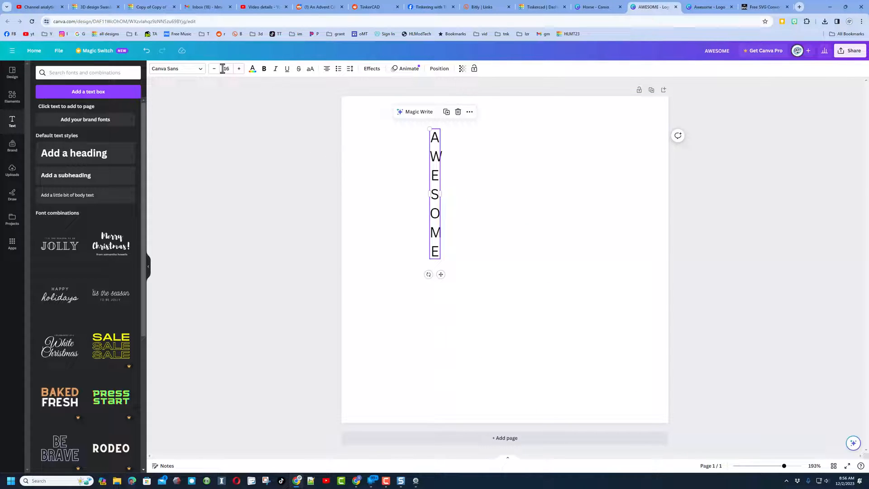
# - Enlarge the stacked AWESOME letters to size 27 and bring up the font list
pyautogui.click(239, 68)
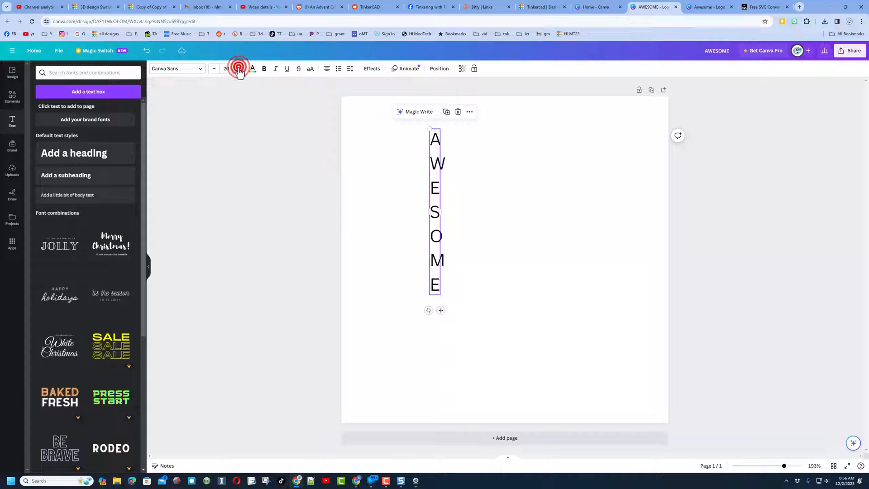
pyautogui.click(239, 69)
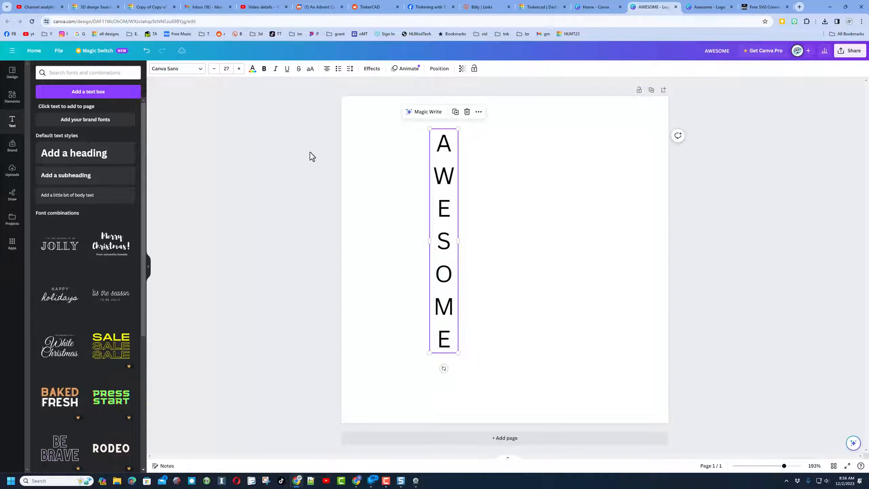
pyautogui.click(177, 69)
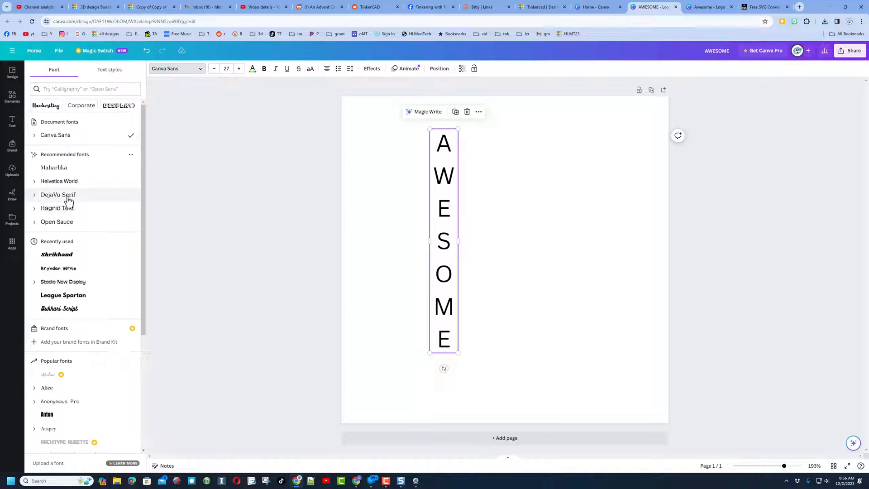
# - Browse the Handwriting font category and try Beth Ellen on AWESOME
pyautogui.click(86, 88)
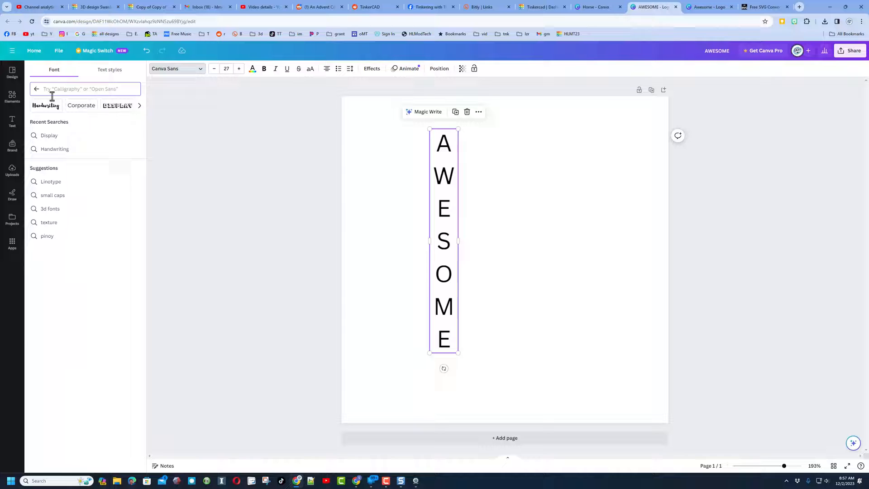
pyautogui.moveTo(43, 113)
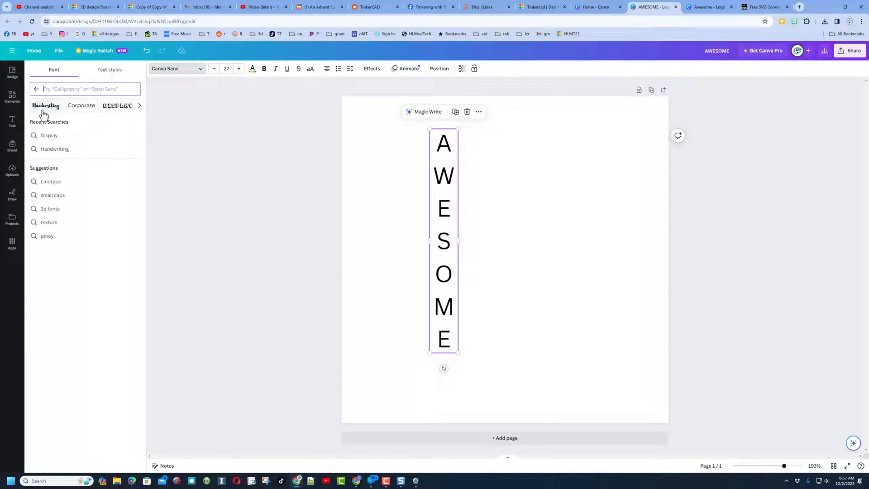
pyautogui.click(54, 148)
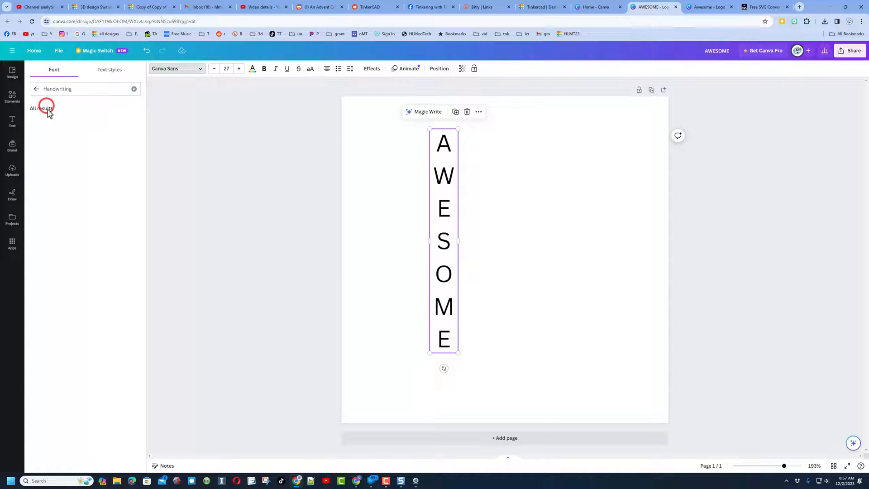
pyautogui.click(62, 190)
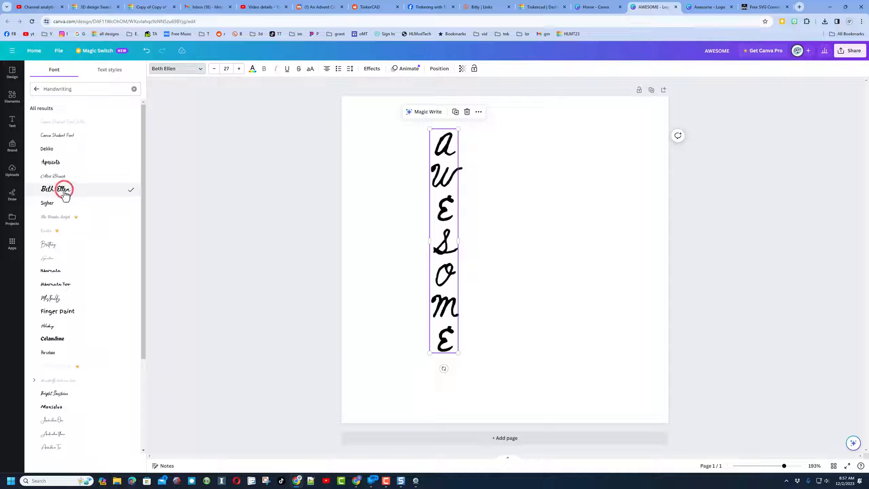
pyautogui.click(56, 189)
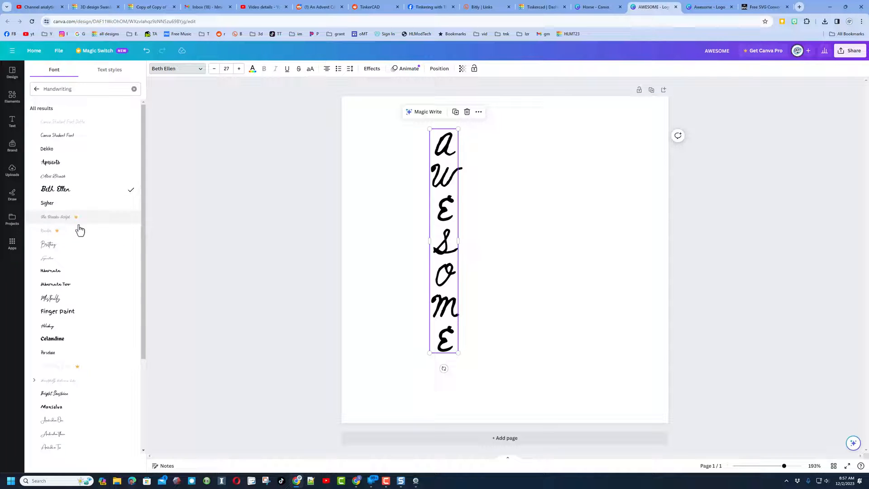
# - Apply the Celandine font, narrow the box to one letter per line, and enlarge to 31
pyautogui.click(53, 237)
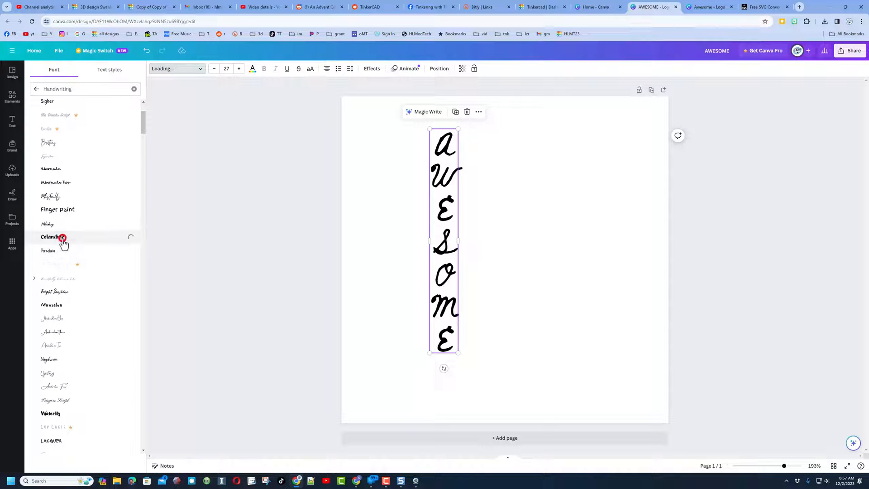
pyautogui.click(53, 238)
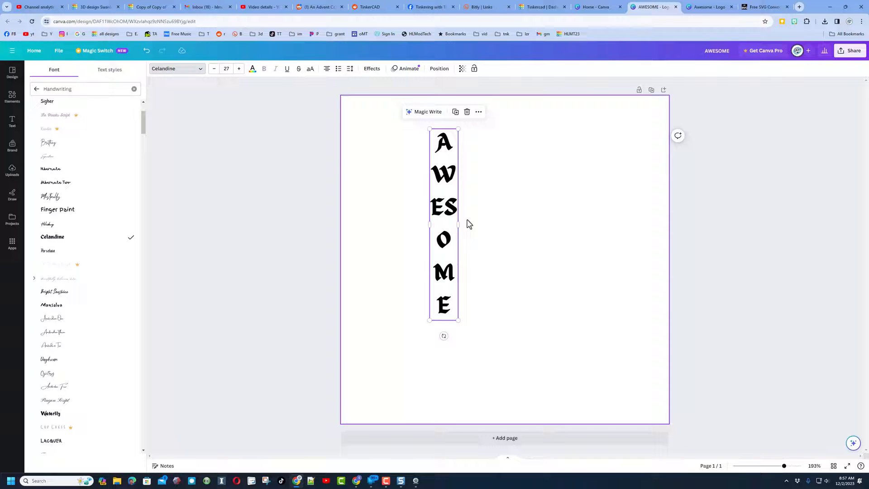
pyautogui.moveTo(458, 224); pyautogui.dragTo(453, 241)
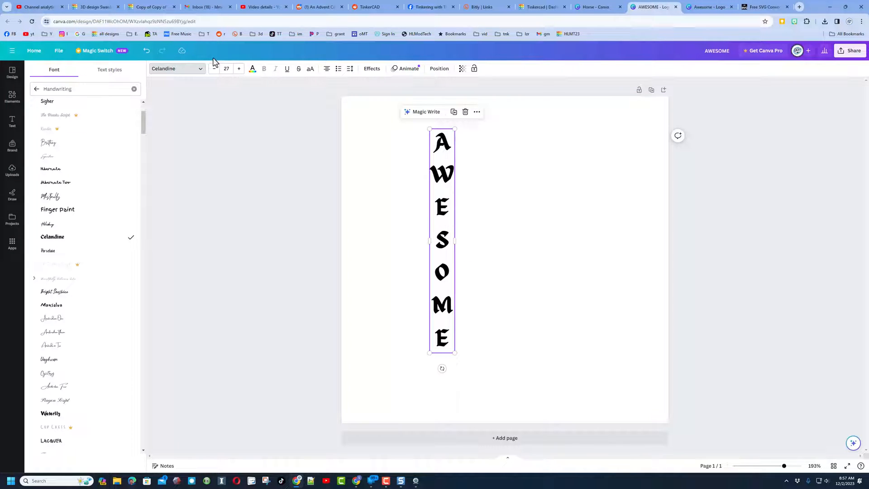
pyautogui.click(239, 68)
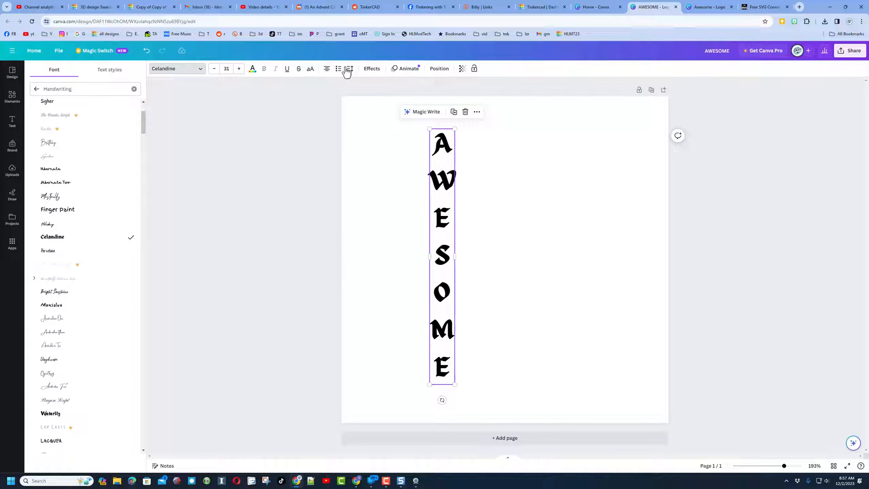
# - Tighten the line spacing between the stacked AWESOME letters
pyautogui.click(350, 69)
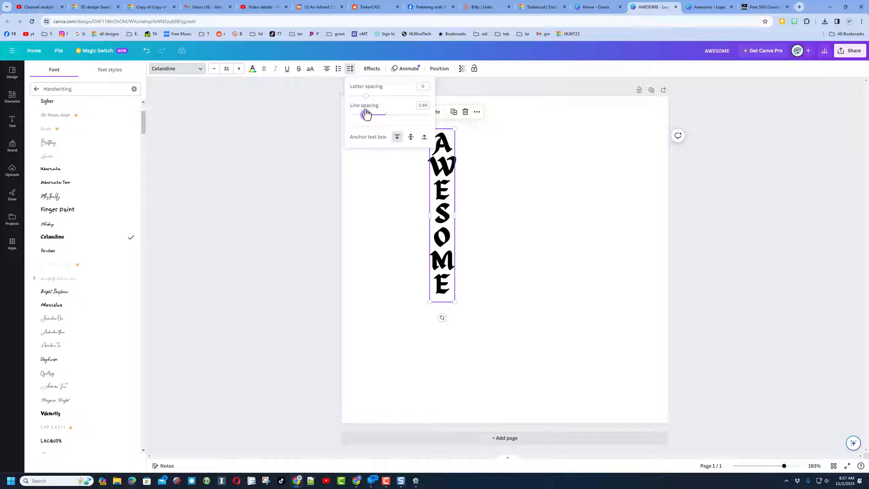
pyautogui.moveTo(364, 114); pyautogui.dragTo(371, 114)
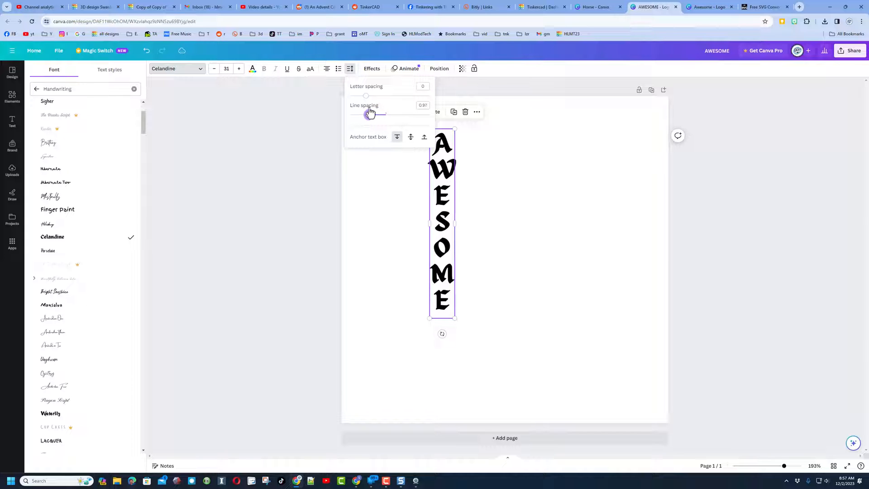
pyautogui.moveTo(371, 115); pyautogui.dragTo(367, 114)
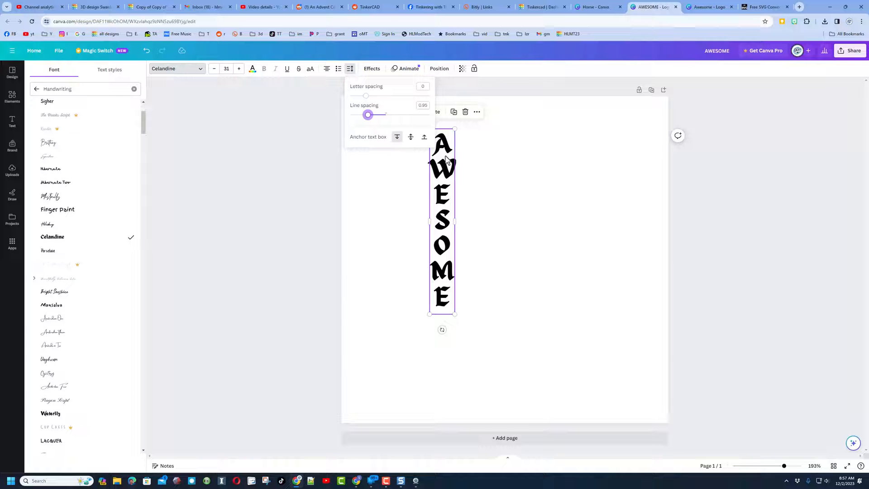
pyautogui.moveTo(299, 123)
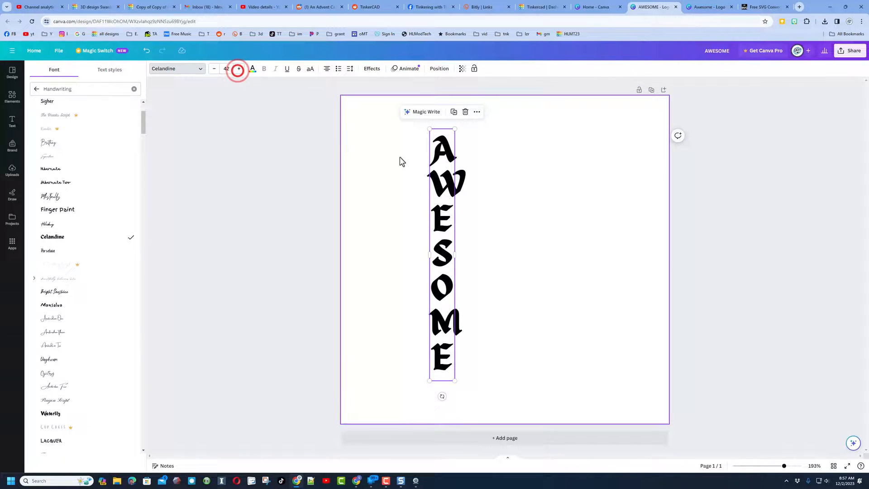
# - Widen the text box to fit the size-42 letters and deselect for a clean view
pyautogui.moveTo(455, 257); pyautogui.dragTo(467, 256)
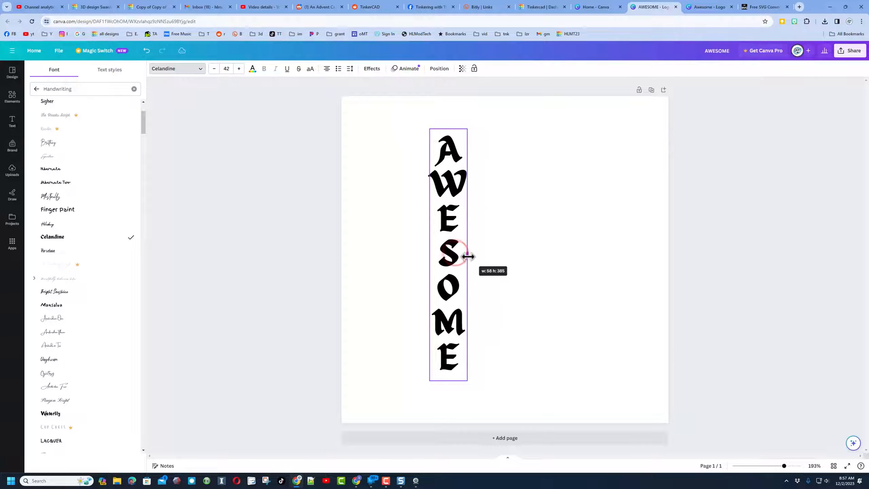
pyautogui.moveTo(467, 256); pyautogui.dragTo(471, 256)
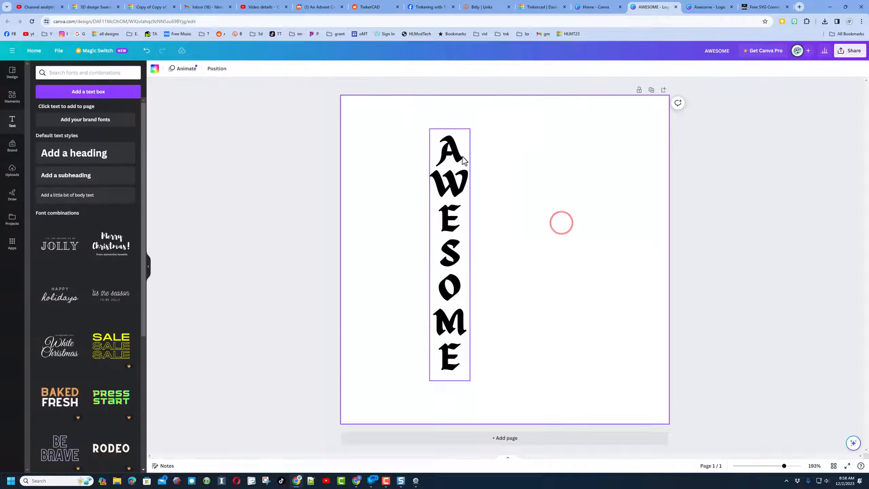
pyautogui.click(369, 306)
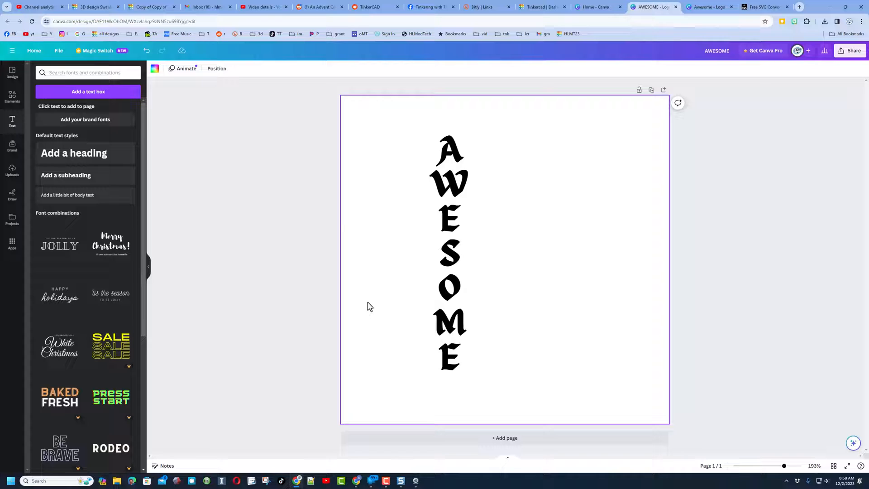
pyautogui.moveTo(781, 101)
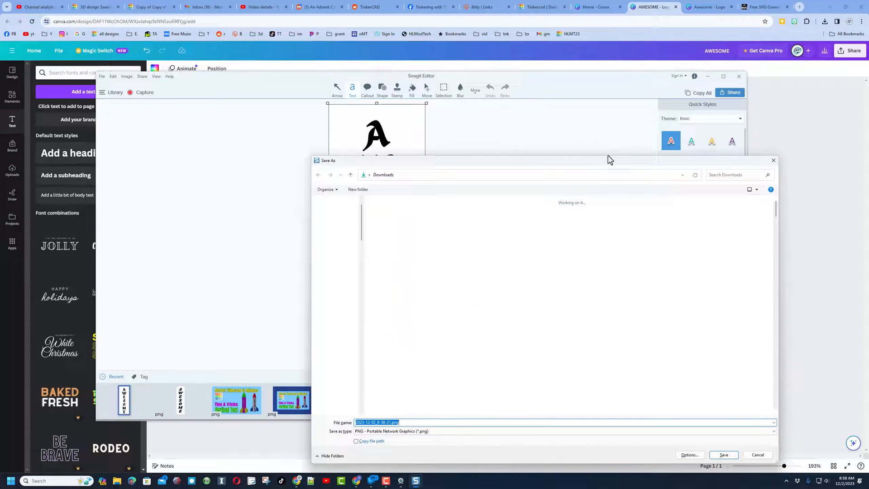
# - Save the Snagit capture of the AWESOME lettering as a PNG
pyautogui.click(724, 454)
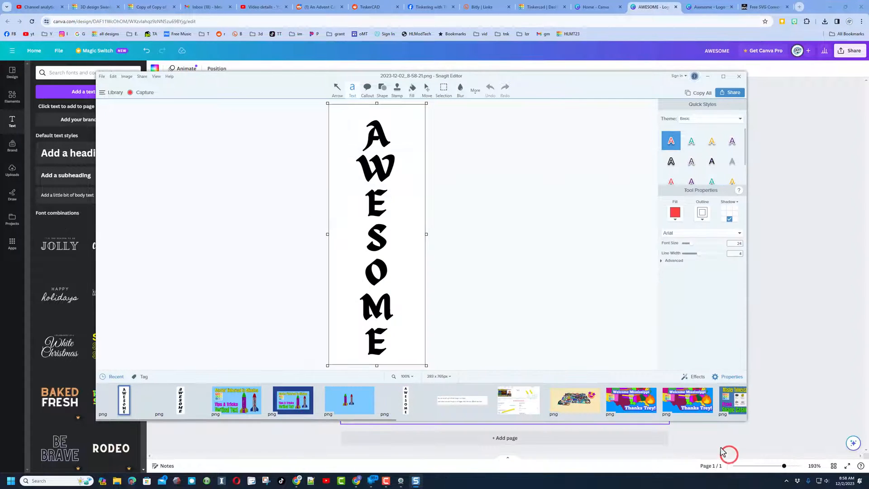
pyautogui.click(799, 7)
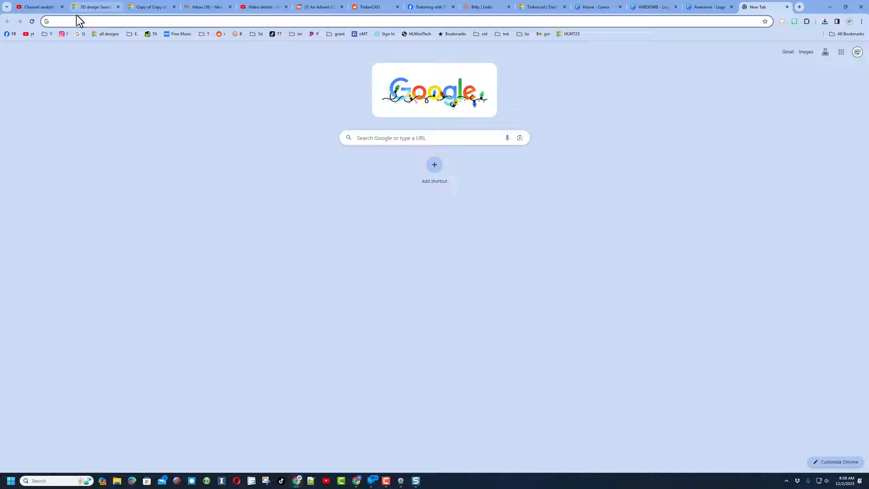
# - Go to picsvg.com and upload the vertical AWESOME PNG
pyautogui.write('picsvg.com')
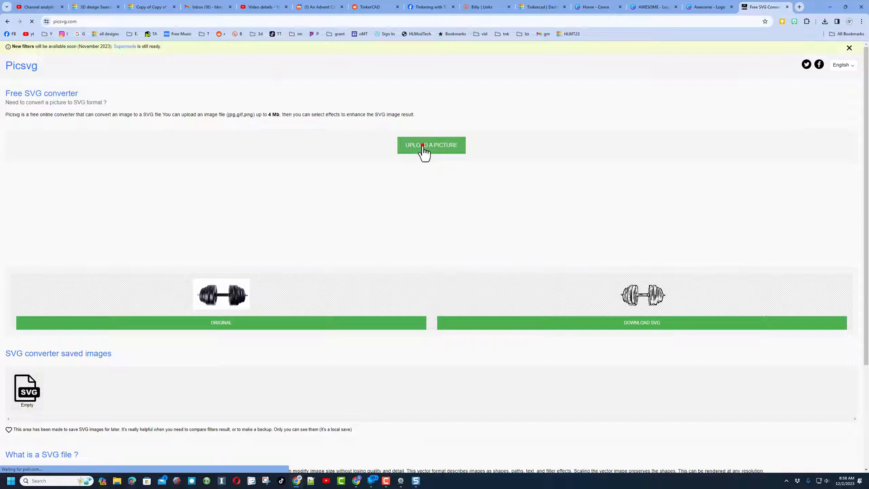
pyautogui.click(431, 145)
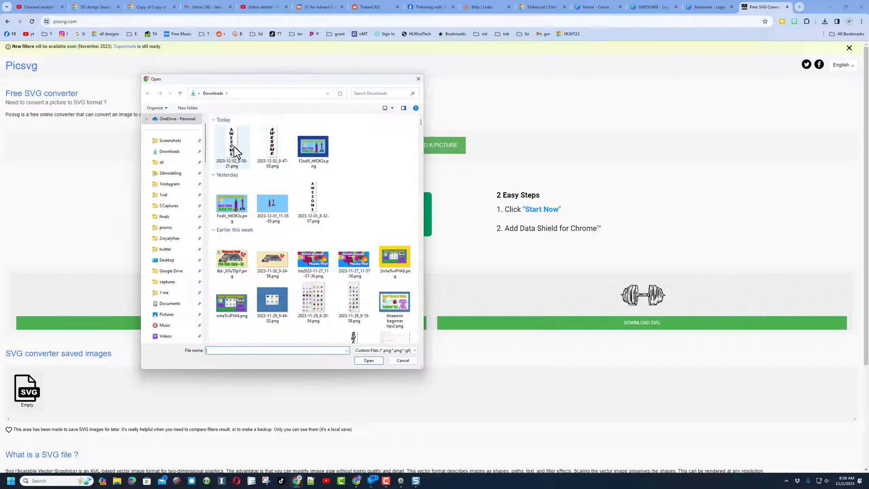
pyautogui.doubleClick(231, 144)
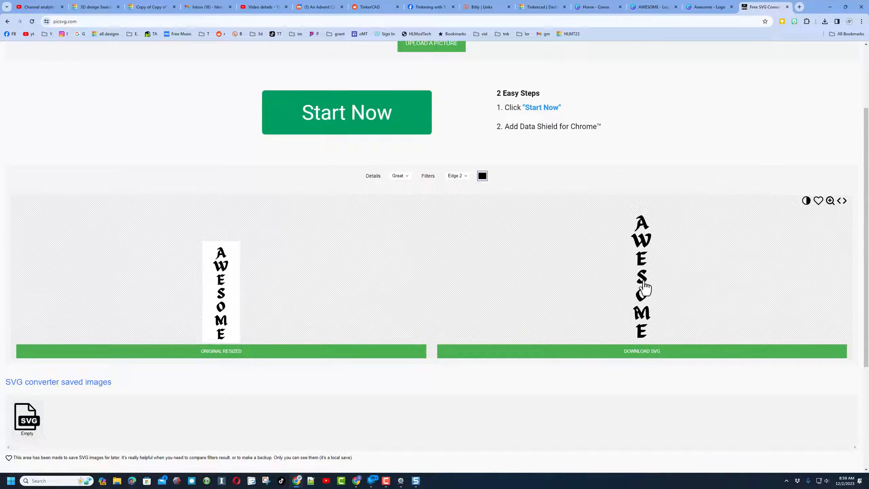
# - Convert with the Internal 1 filter and save the SVG to Downloads
pyautogui.click(456, 176)
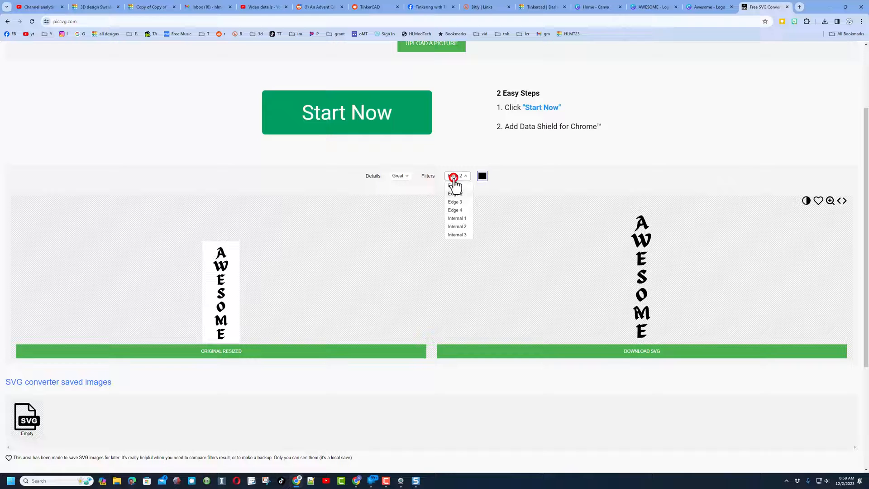
pyautogui.click(457, 218)
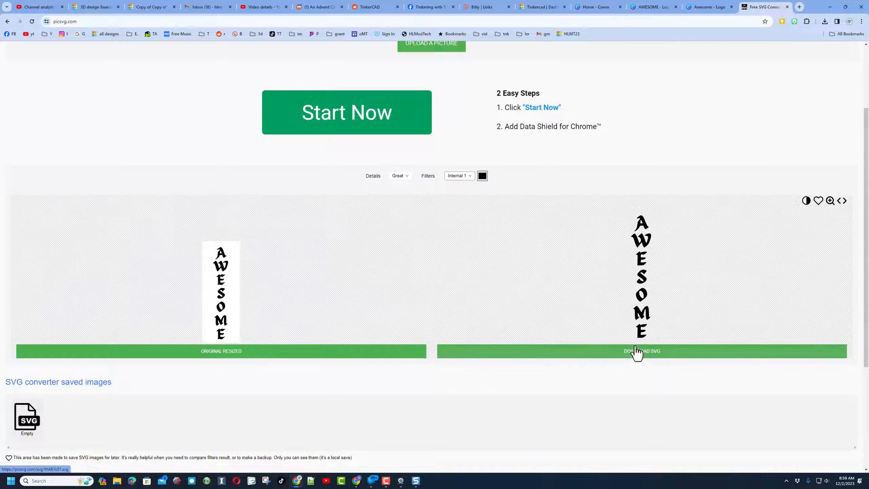
pyautogui.click(642, 351)
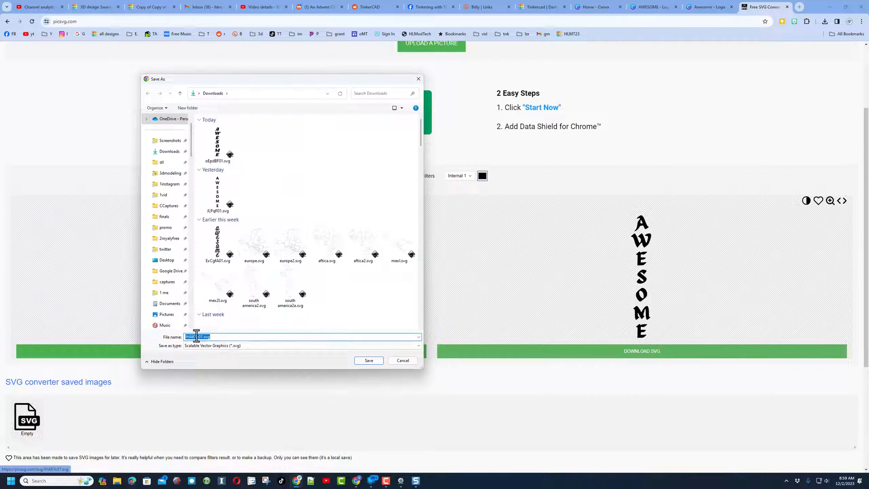
pyautogui.click(368, 360)
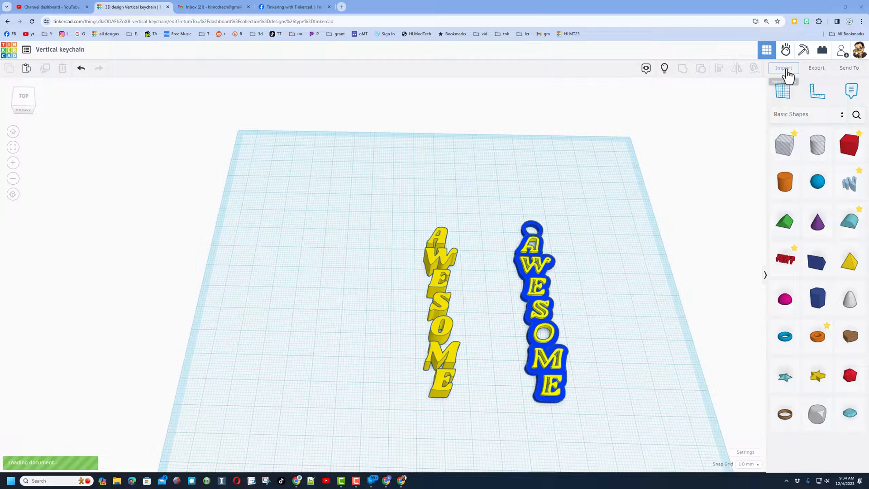
# - Import the AWESOME SVG from the computer, centered on the artwork
pyautogui.click(783, 68)
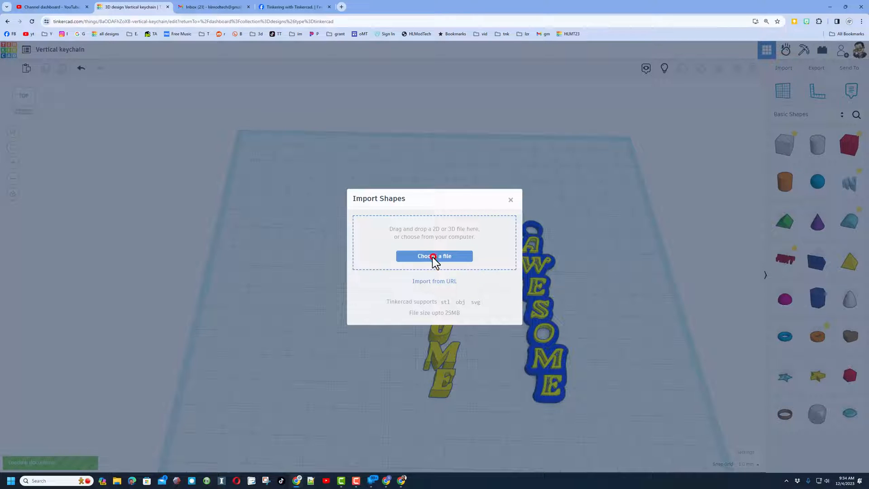
pyautogui.click(434, 255)
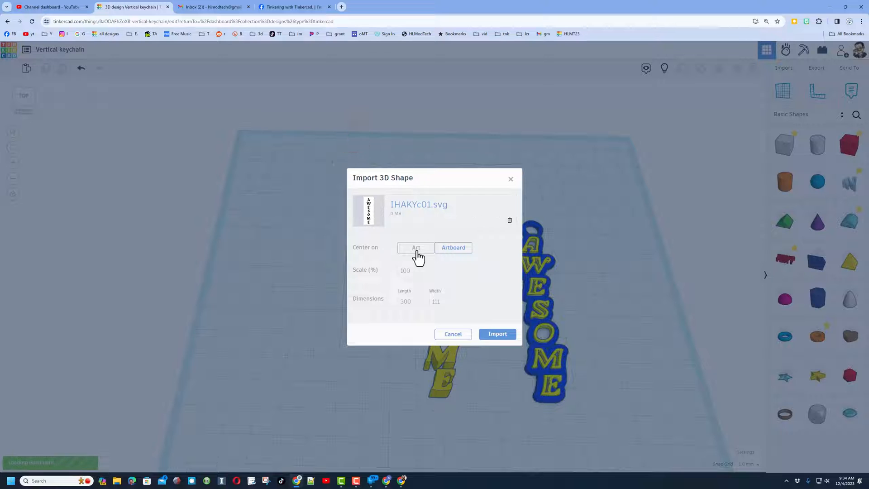
pyautogui.click(415, 247)
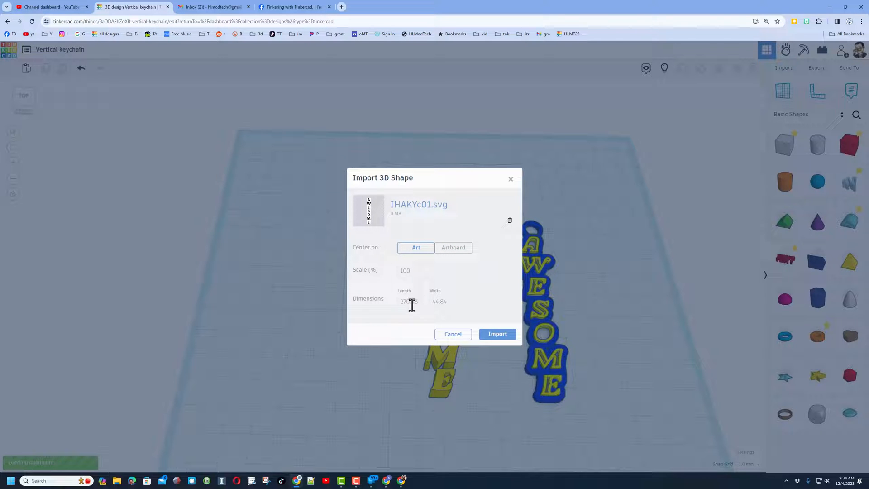
# - Set the import length to 70 mm, bring it into the design, and duplicate it
pyautogui.click(410, 302)
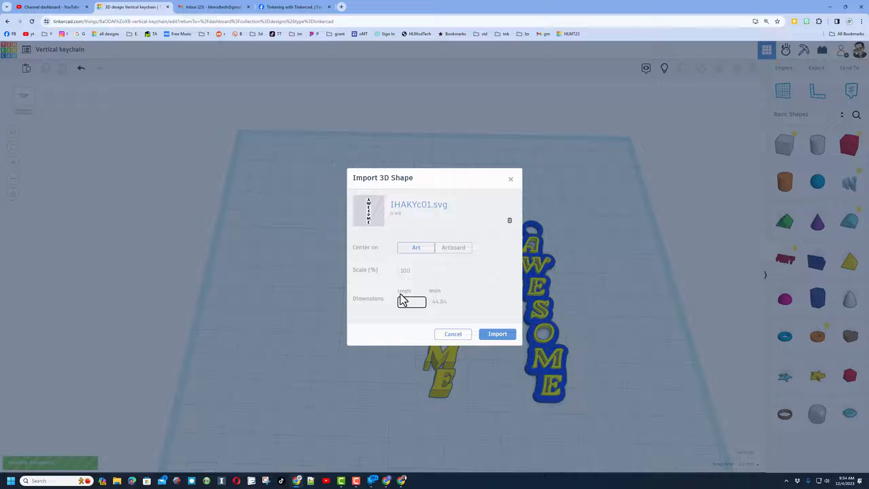
pyautogui.write('70')
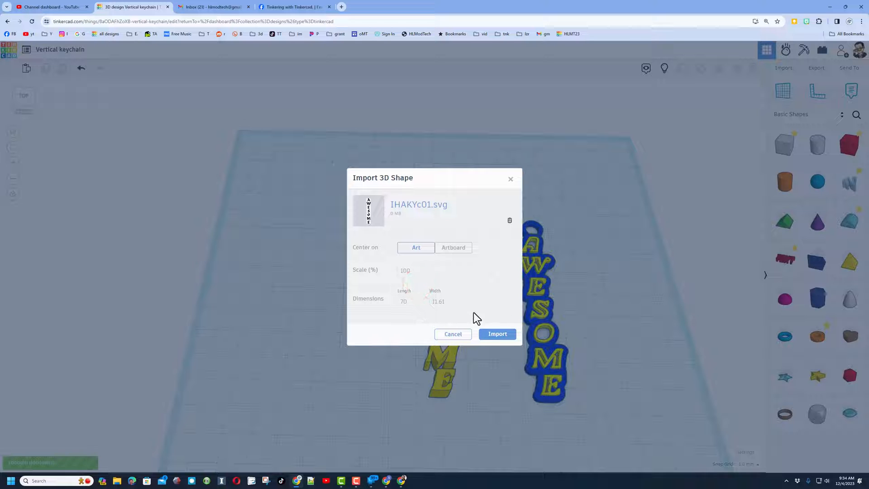
pyautogui.click(497, 333)
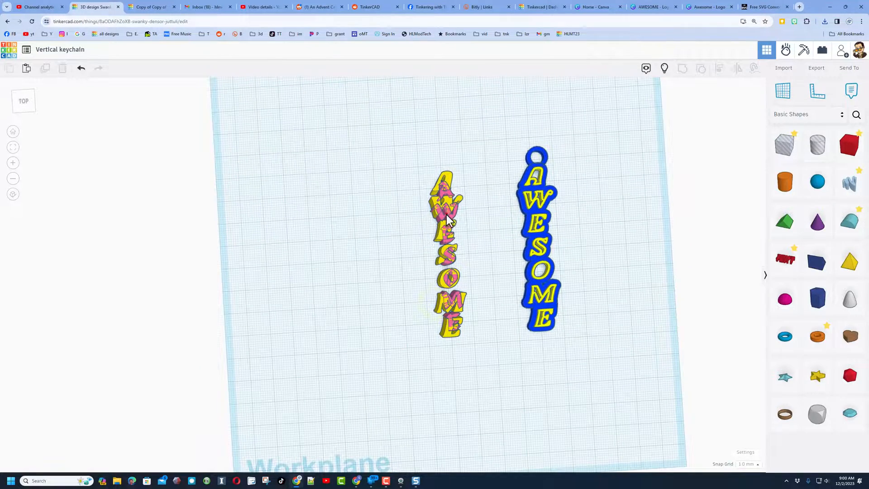
pyautogui.press('Ctrl+d')
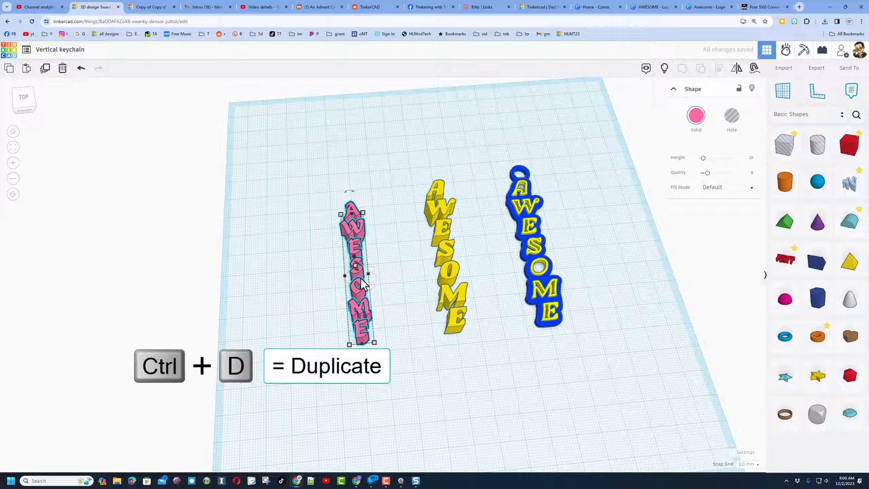
# - Shift the duplicate AWESOME shape left and recolour it blue with an outer-line fill
pyautogui.press('ctrl+d')
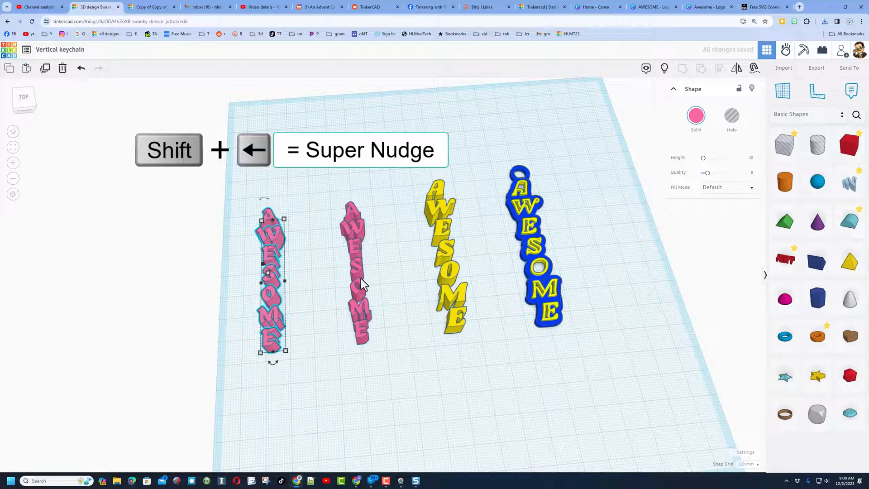
pyautogui.click(695, 116)
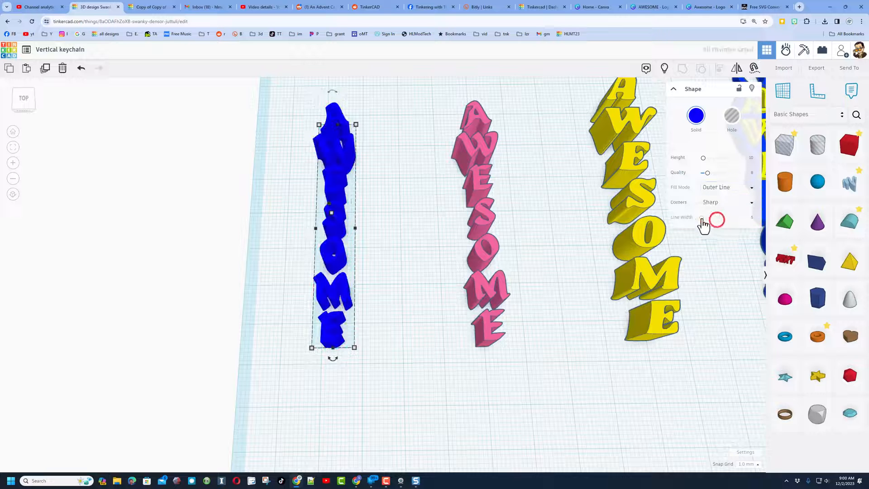
# - Adjust the blue copy's outline width and raise its curve quality
pyautogui.moveTo(717, 219); pyautogui.dragTo(701, 217)
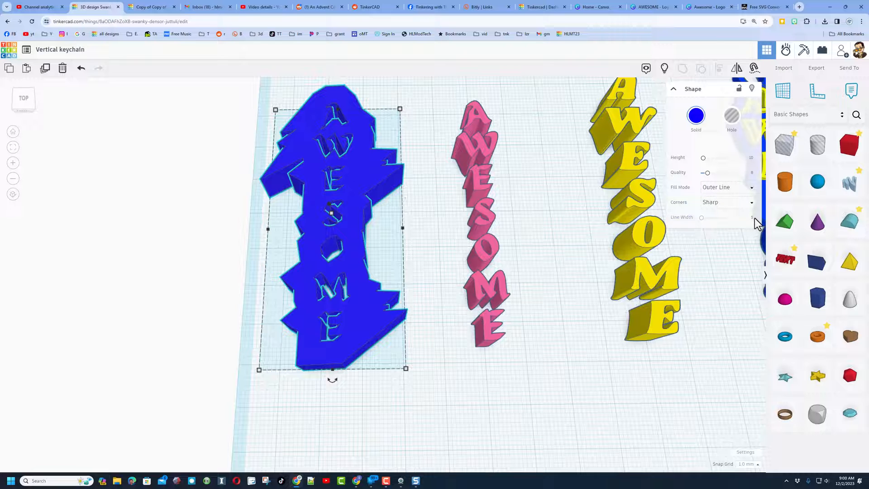
pyautogui.click(746, 219)
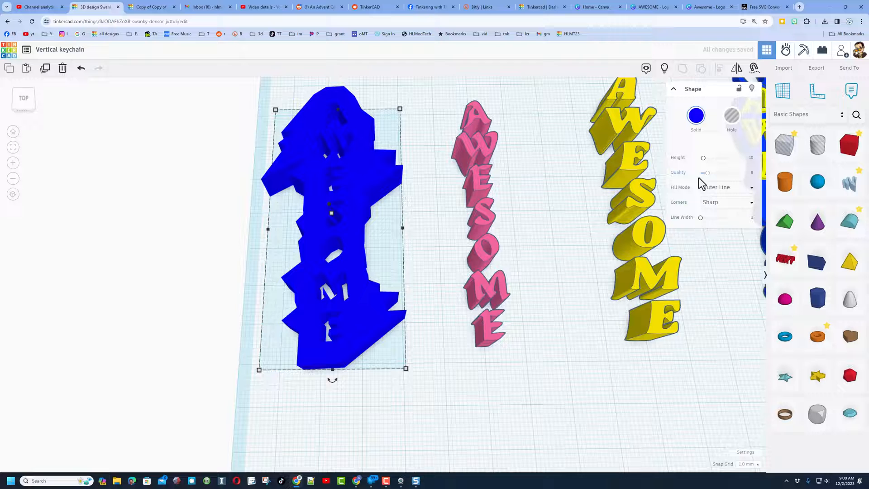
pyautogui.moveTo(705, 172); pyautogui.dragTo(731, 172)
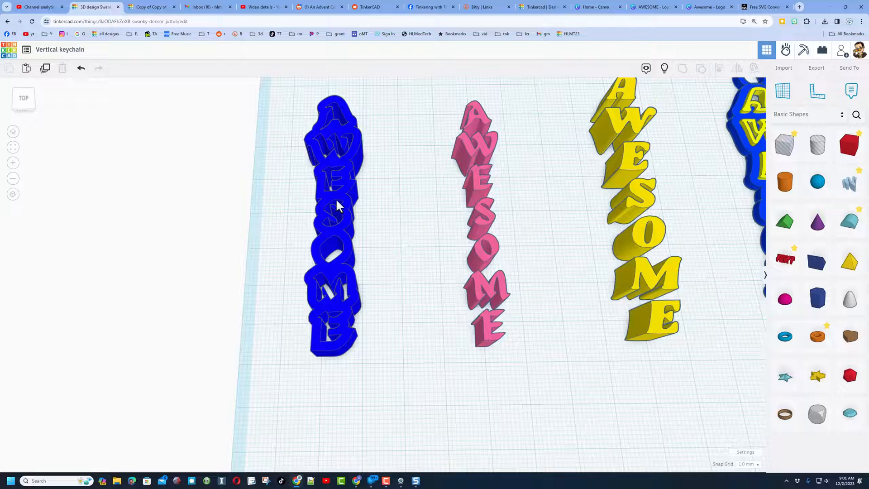
# - Switch the selected copy to an inner-line fill and recolour it for yellow letters
pyautogui.click(338, 206)
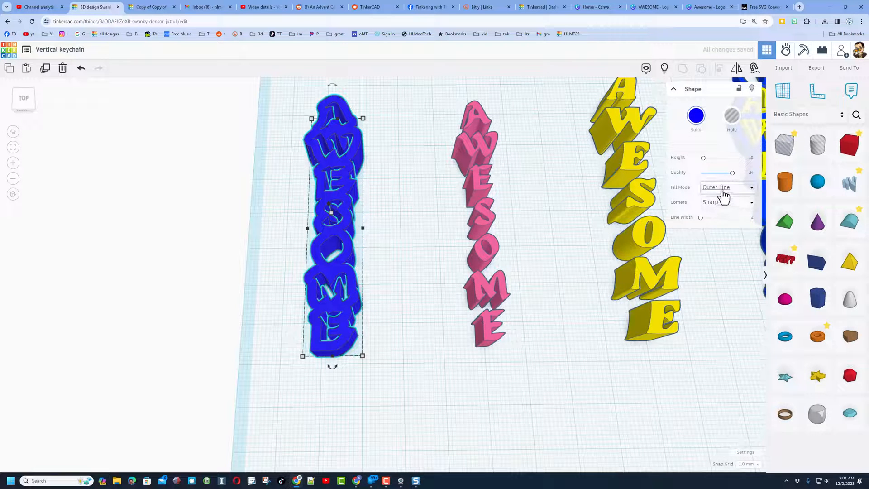
pyautogui.click(728, 187)
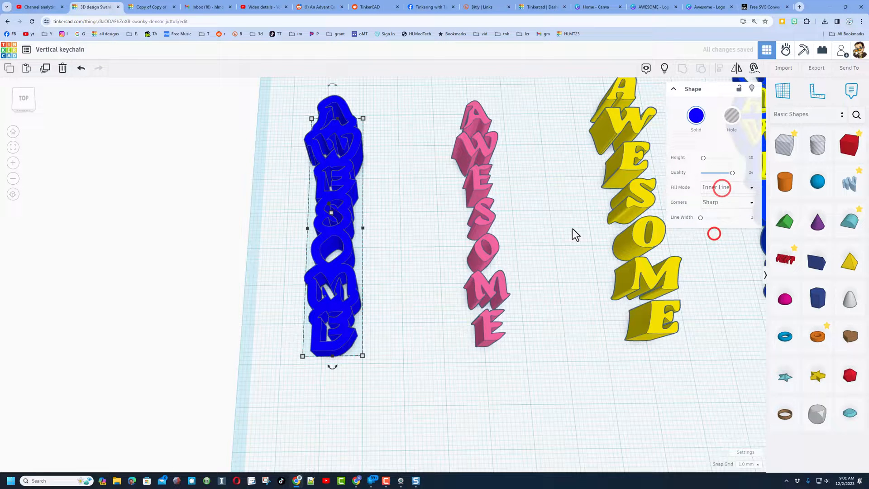
pyautogui.click(695, 116)
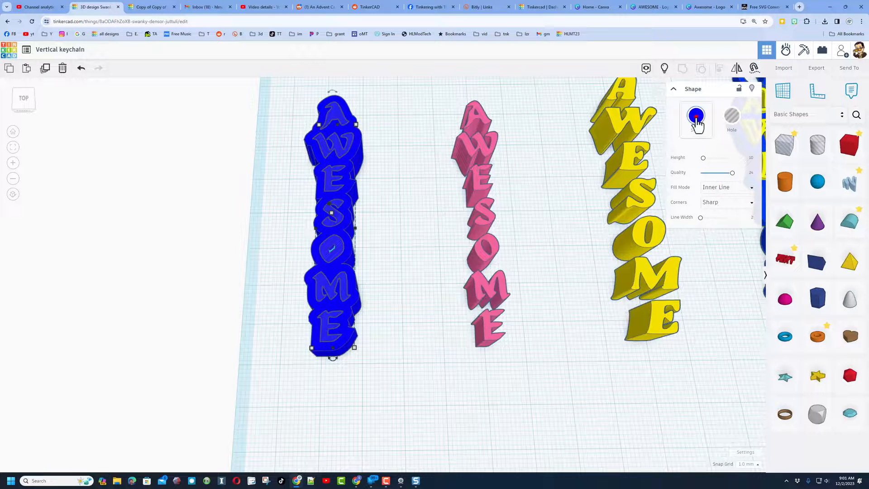
pyautogui.click(695, 116)
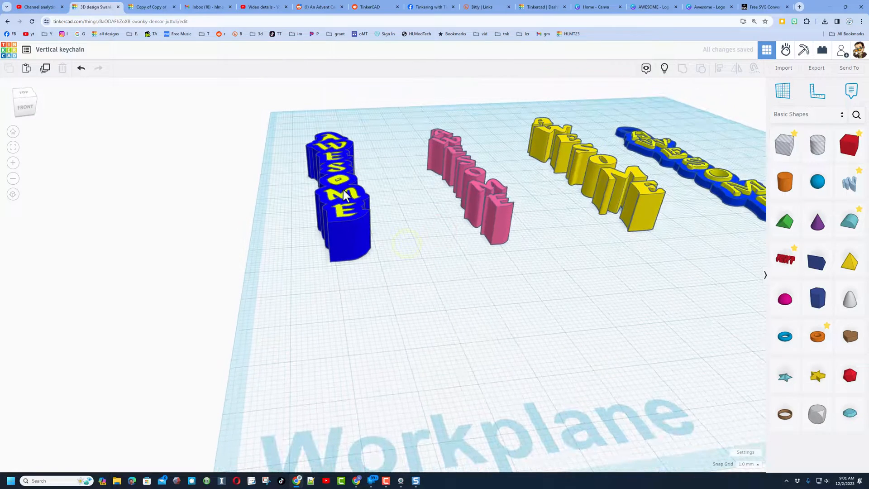
# - Set the blue backing to an outer-line fill framing the yellow inner letters
pyautogui.click(344, 194)
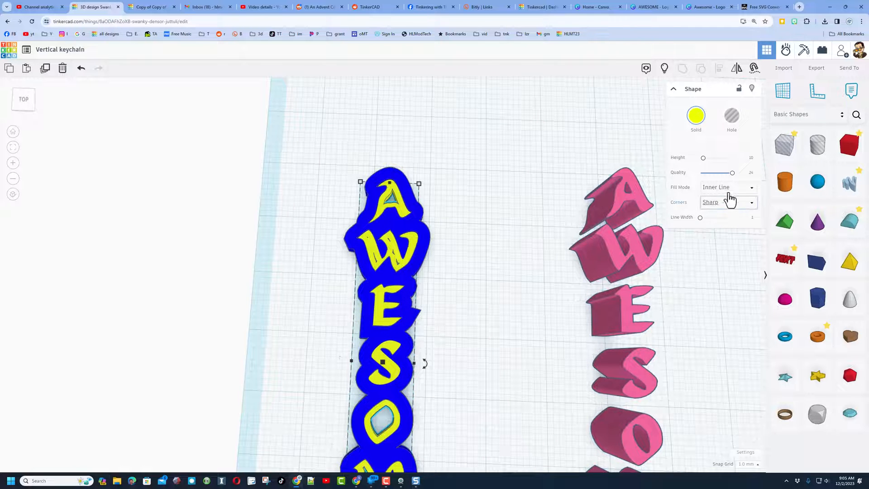
pyautogui.click(728, 186)
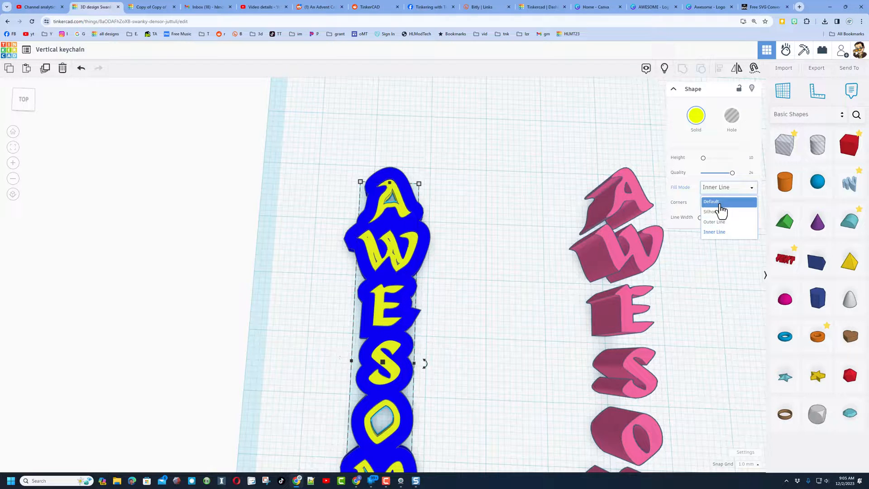
pyautogui.click(712, 201)
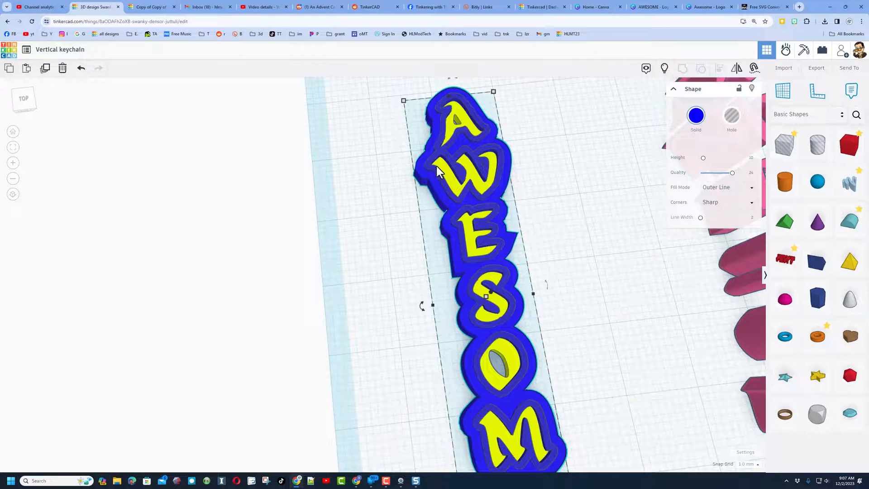
pyautogui.click(726, 202)
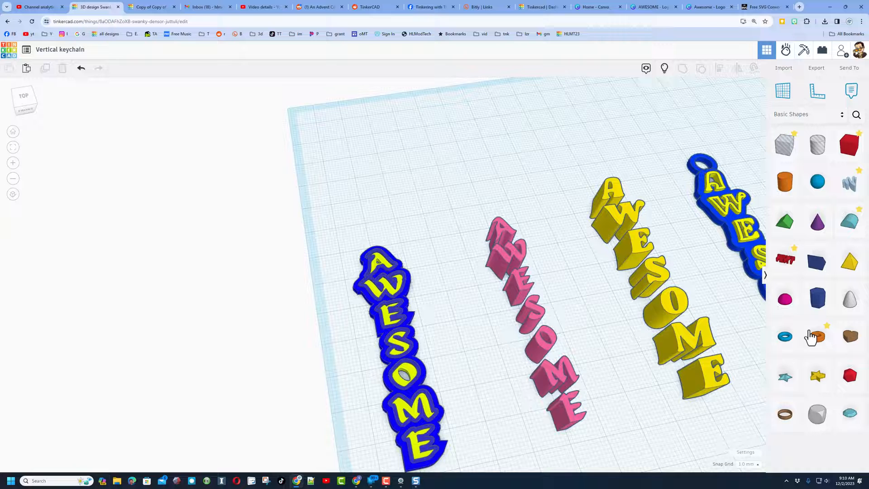
# - Place a tube above the keychain and smooth it to 64 sides
pyautogui.click(818, 335)
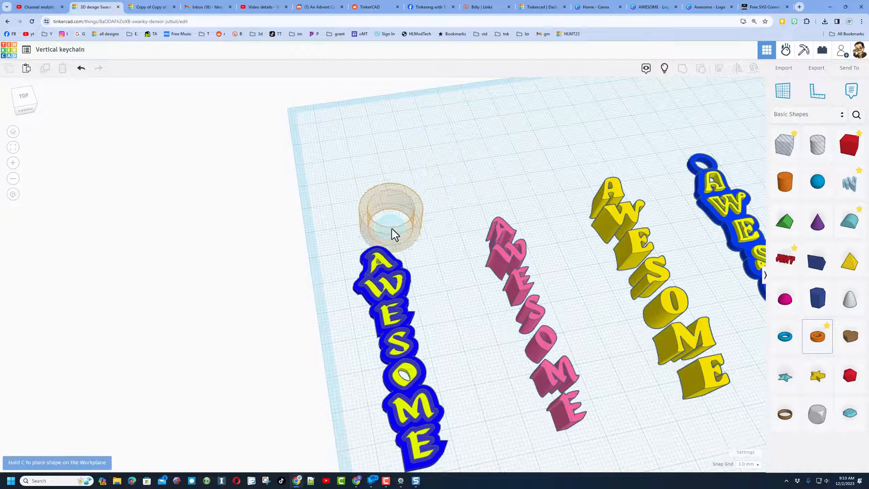
pyautogui.click(392, 224)
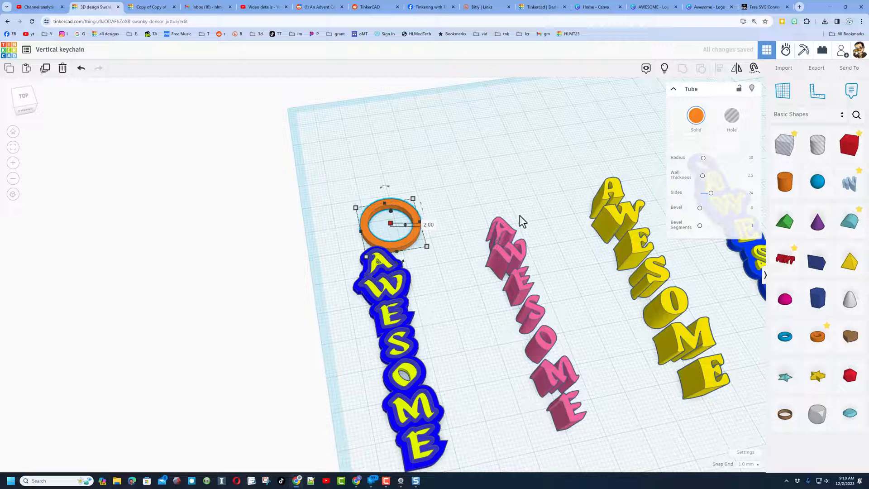
pyautogui.moveTo(711, 192); pyautogui.dragTo(721, 192)
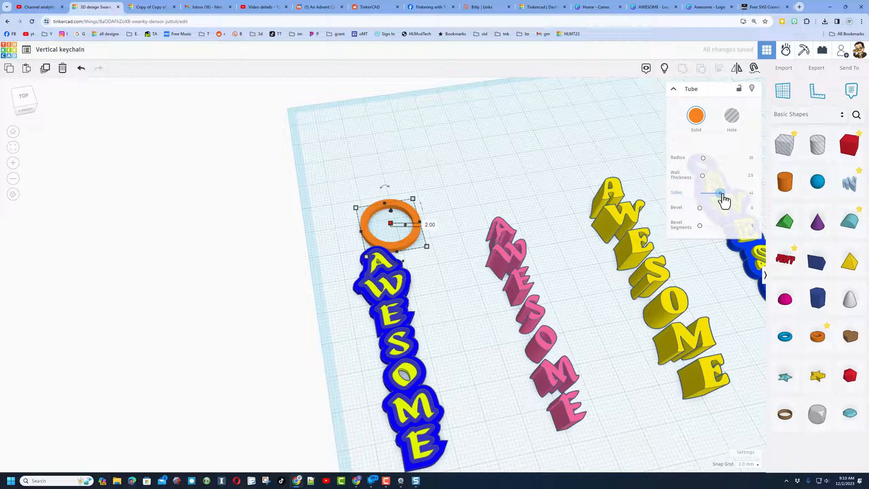
pyautogui.moveTo(721, 191); pyautogui.dragTo(732, 192)
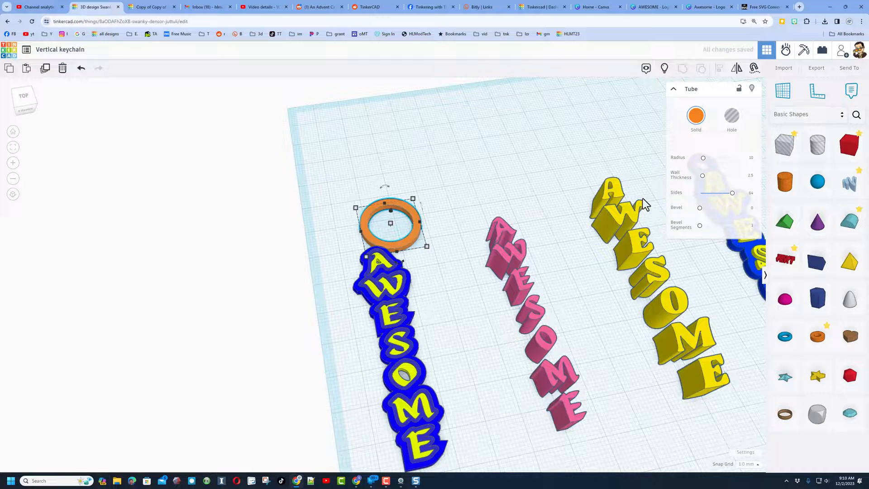
# - Set the ring to radius 5.5 and wall 2, then seat it on the keychain's top
pyautogui.click(745, 158)
pyautogui.write('3.5')
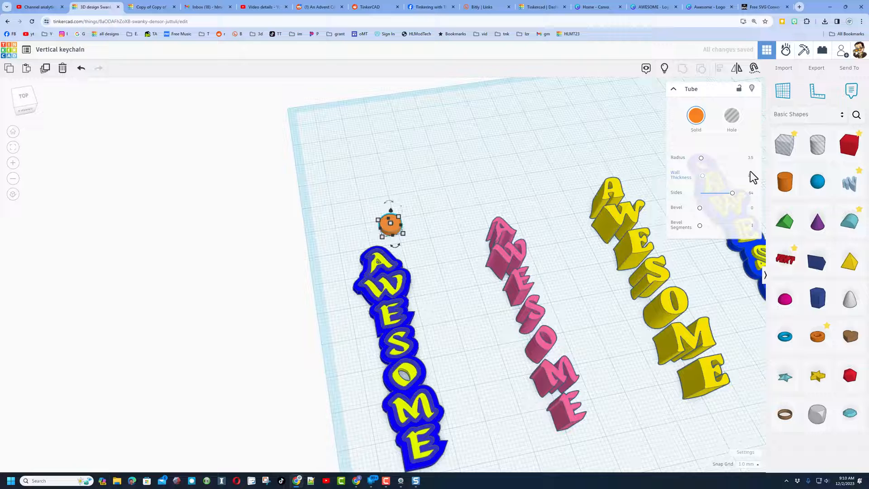
pyautogui.click(742, 175)
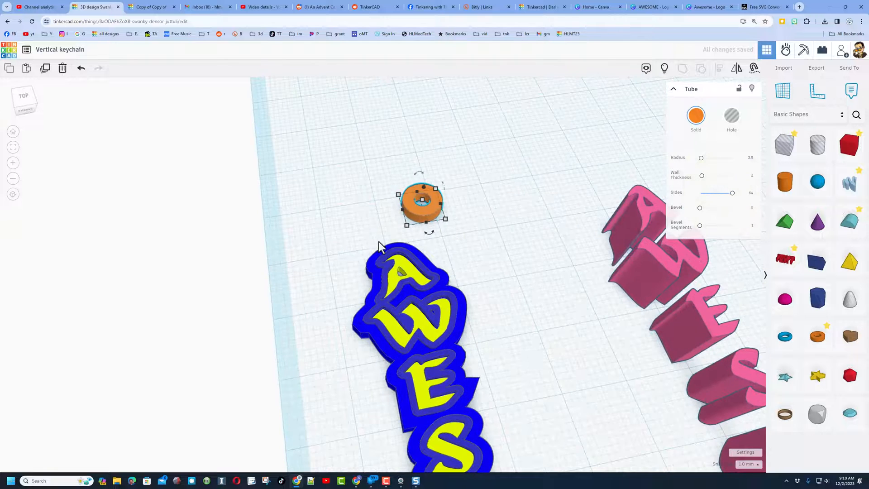
pyautogui.moveTo(421, 202); pyautogui.dragTo(392, 233)
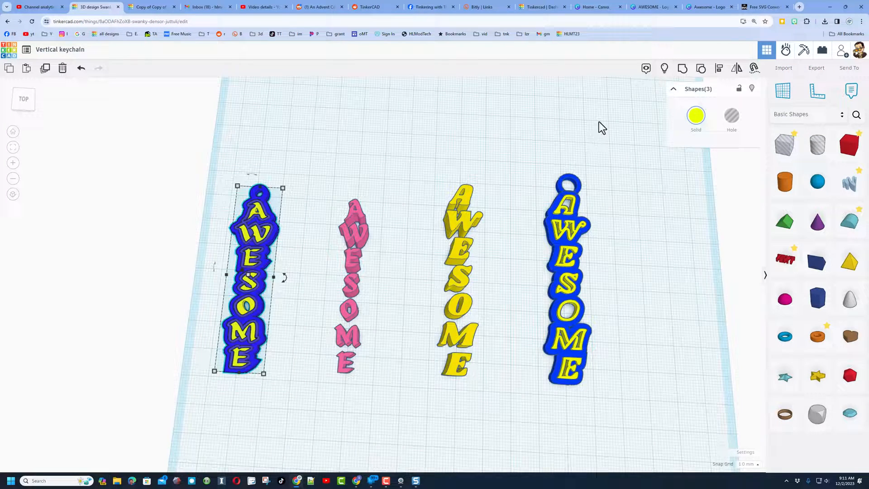
# - Export the AWESOME keychain design and save it as an STL file
pyautogui.click(816, 67)
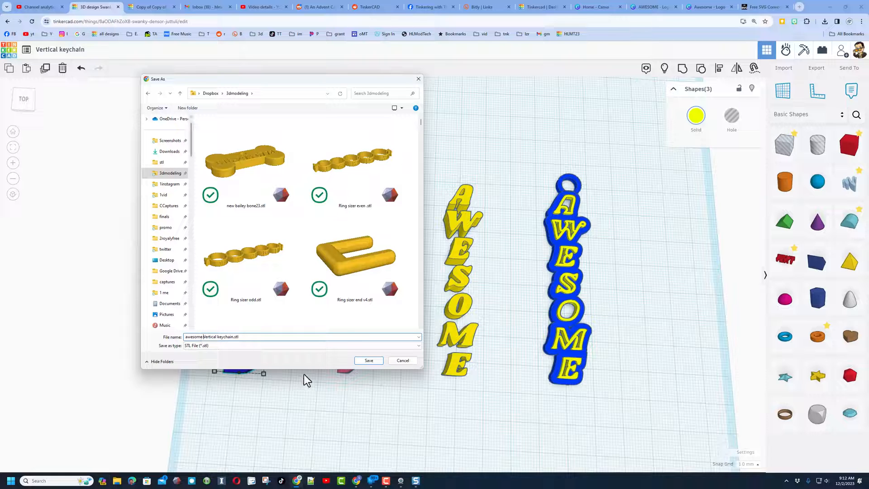
pyautogui.click(369, 360)
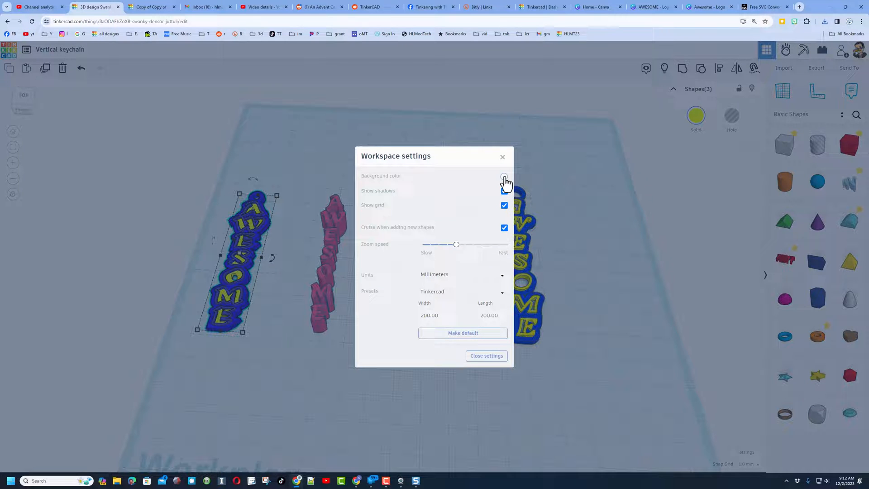
# - Give the workspace a pale blue background and close the settings
pyautogui.click(504, 178)
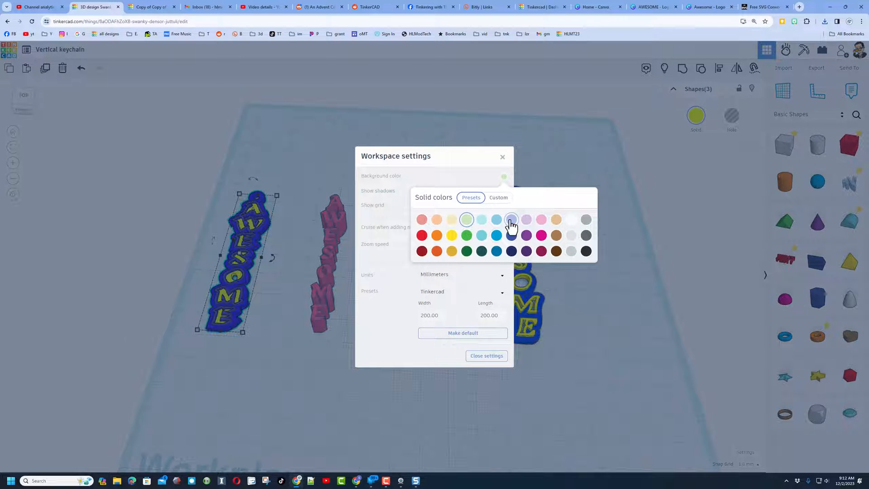
pyautogui.click(510, 219)
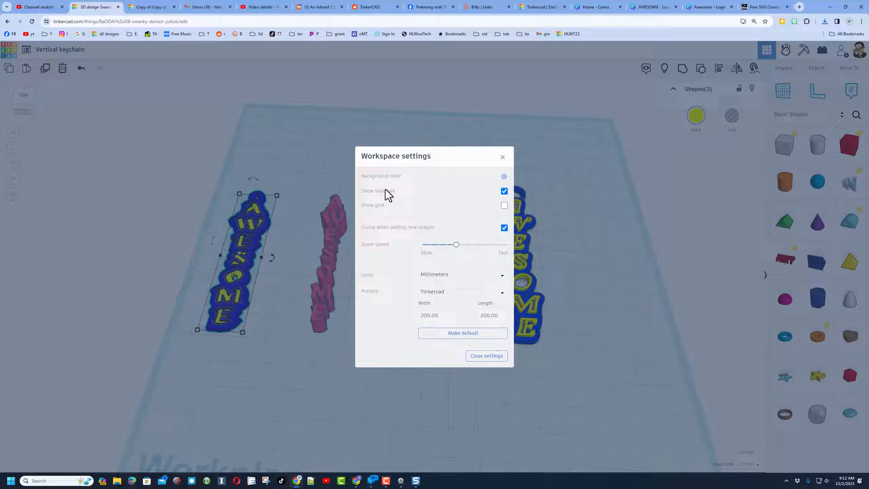
pyautogui.click(487, 355)
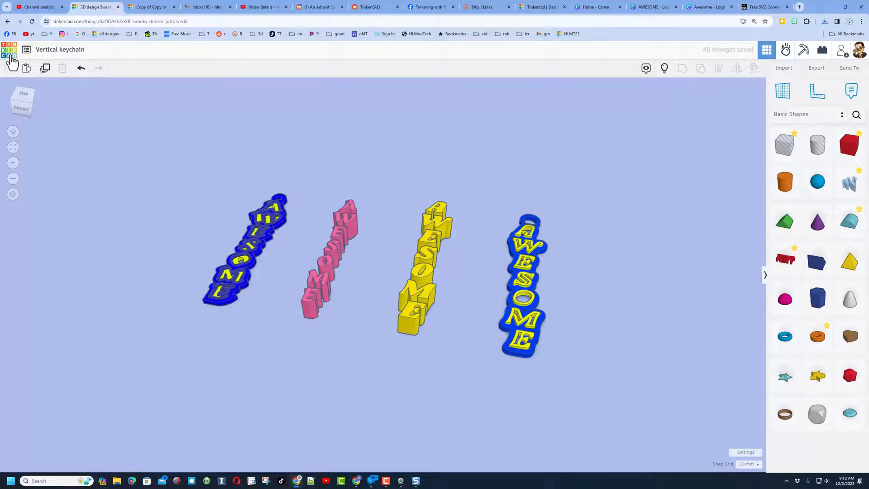
# - Leave the editor and return to the list of your designs
pyautogui.click(9, 53)
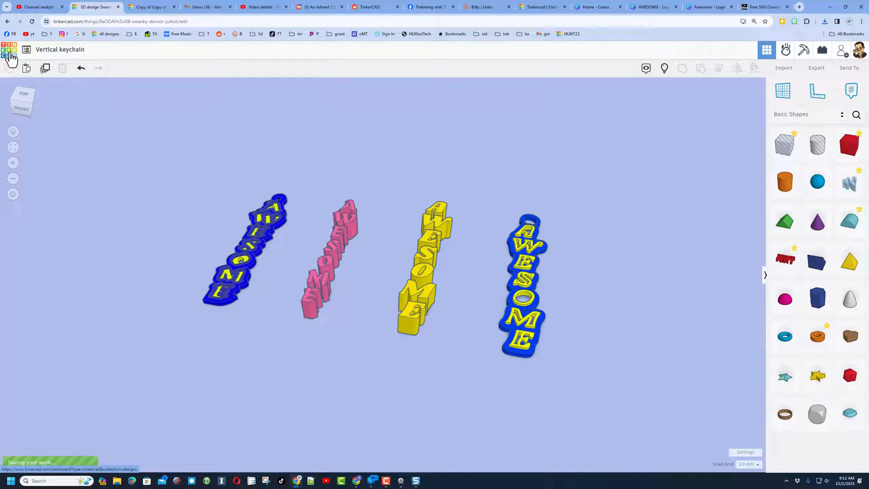
pyautogui.click(10, 50)
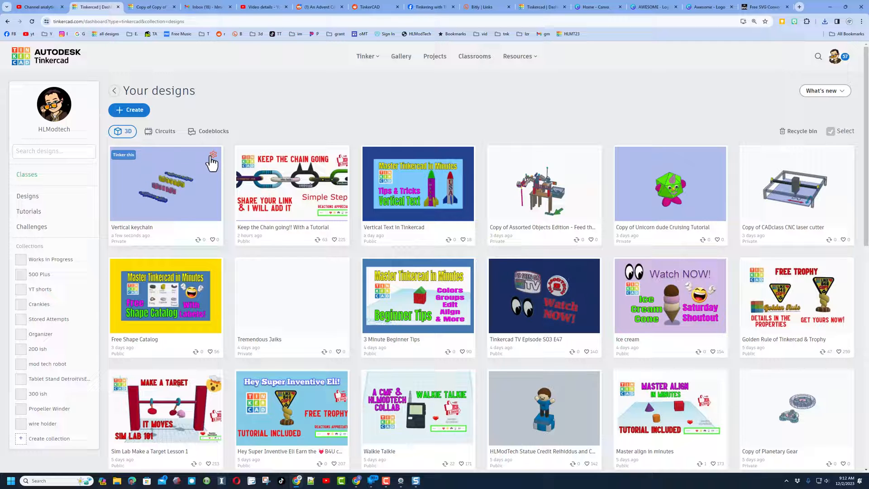
# - In the Vertical keychain's properties, add the tag 'hlm'
pyautogui.click(214, 156)
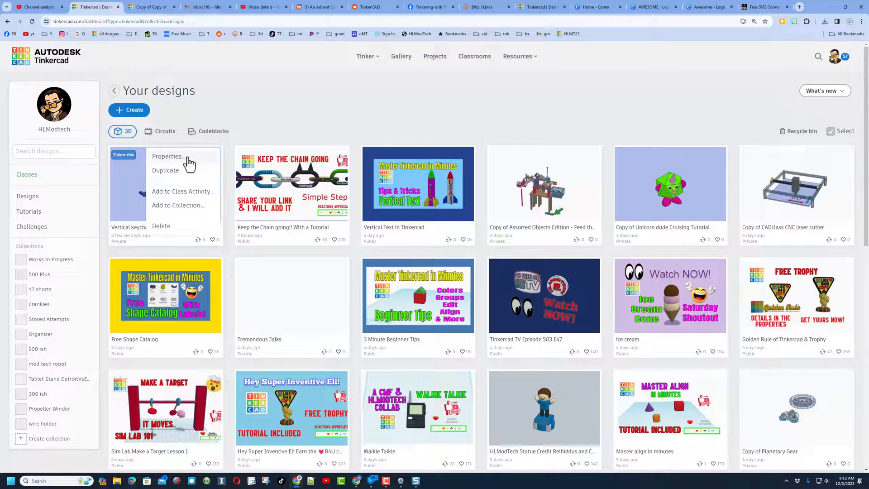
pyautogui.click(167, 156)
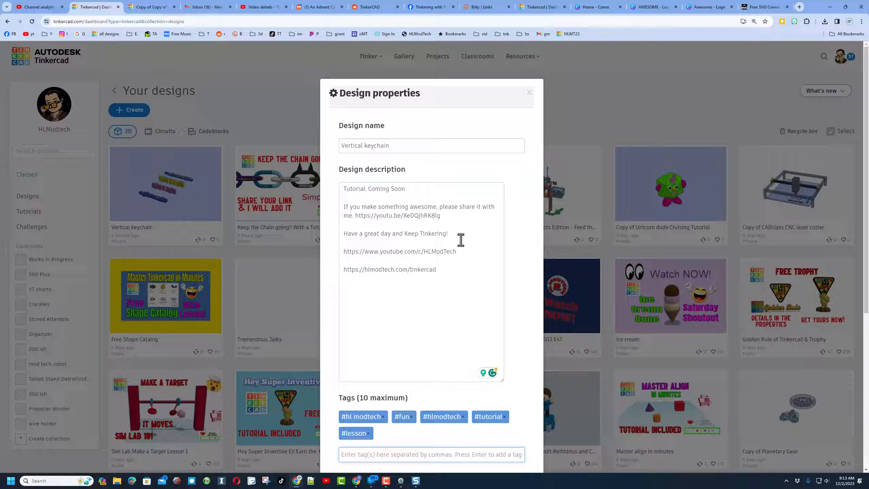
pyautogui.scroll(-3)
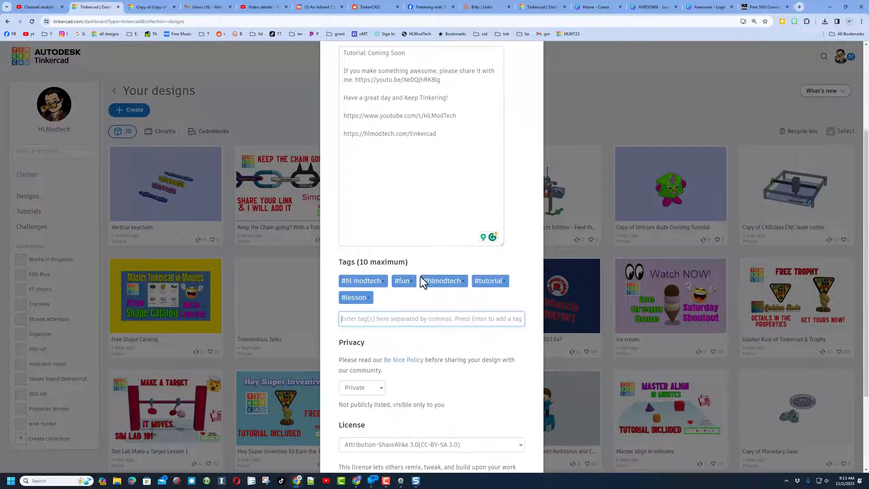
pyautogui.click(431, 318)
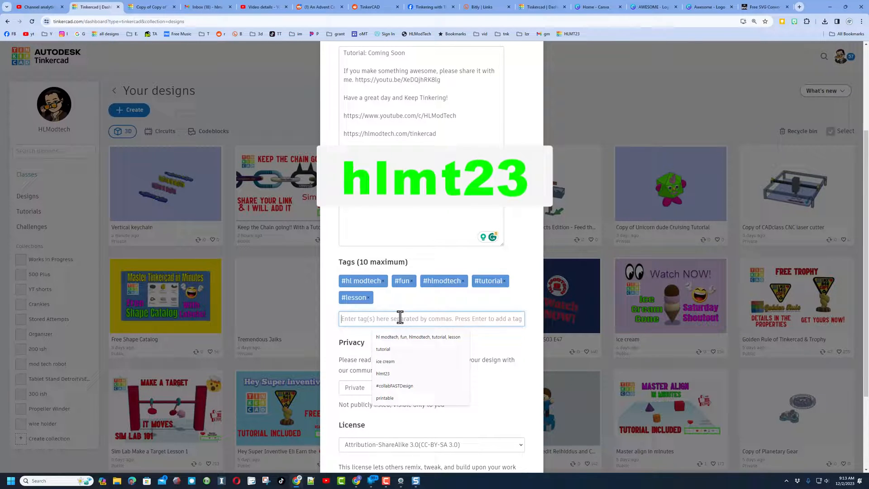
pyautogui.write('hlmt23')
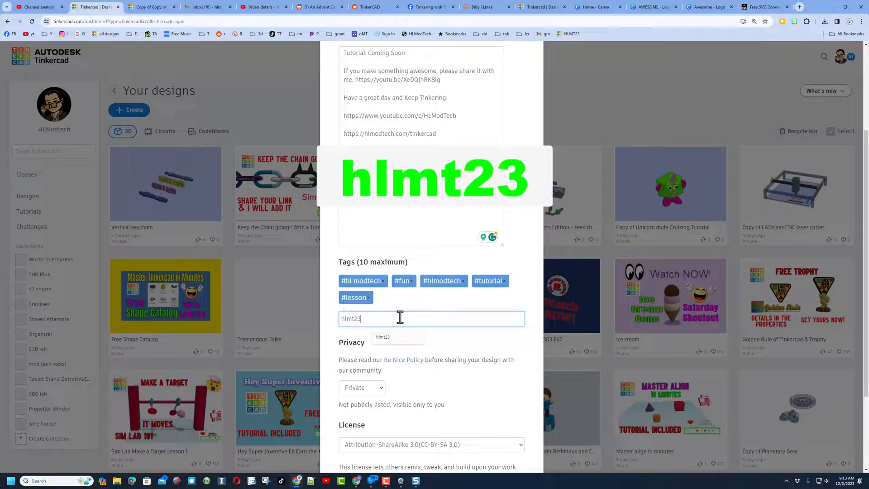
pyautogui.press('Enter')
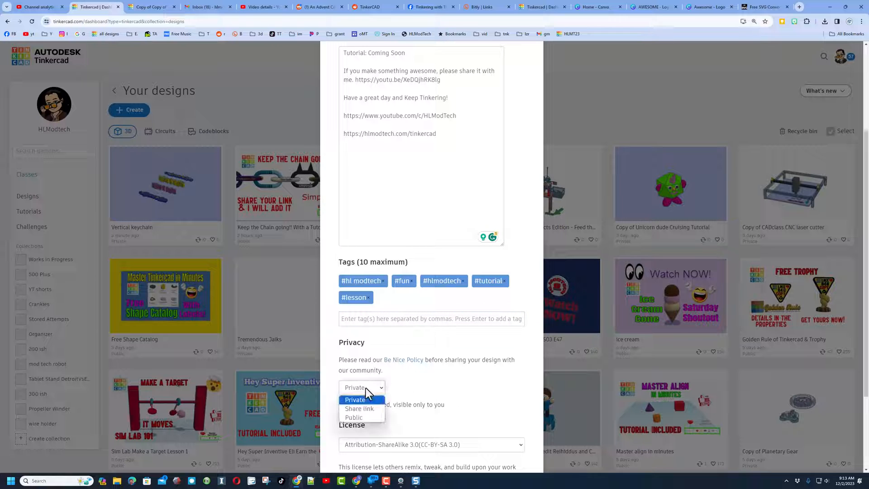
# - Set privacy to Public with the Attribution-ShareAlike license kept
pyautogui.click(353, 418)
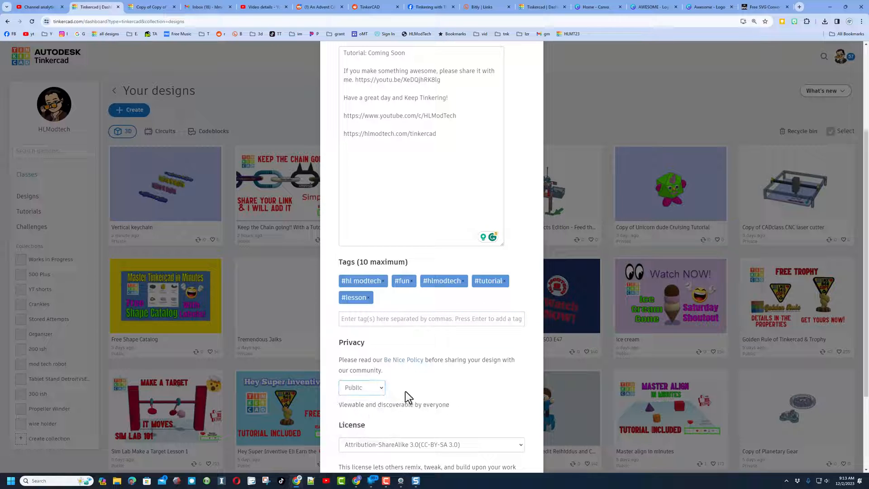
pyautogui.click(431, 445)
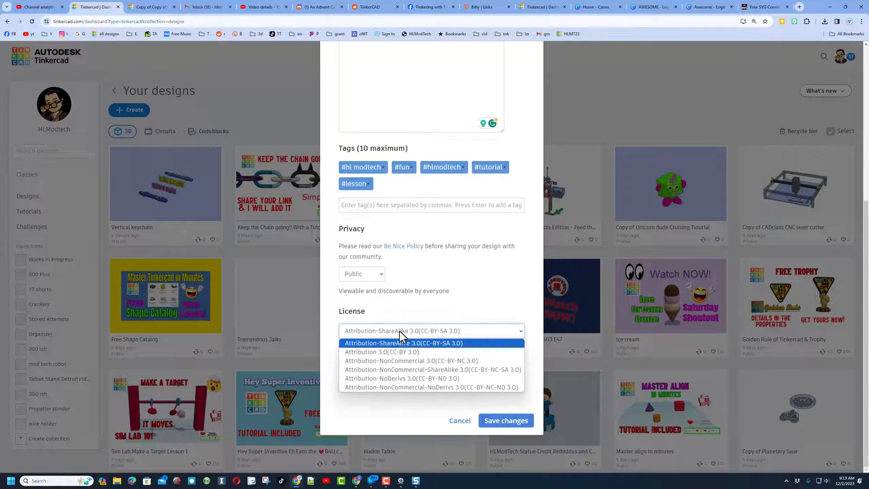
pyautogui.click(406, 379)
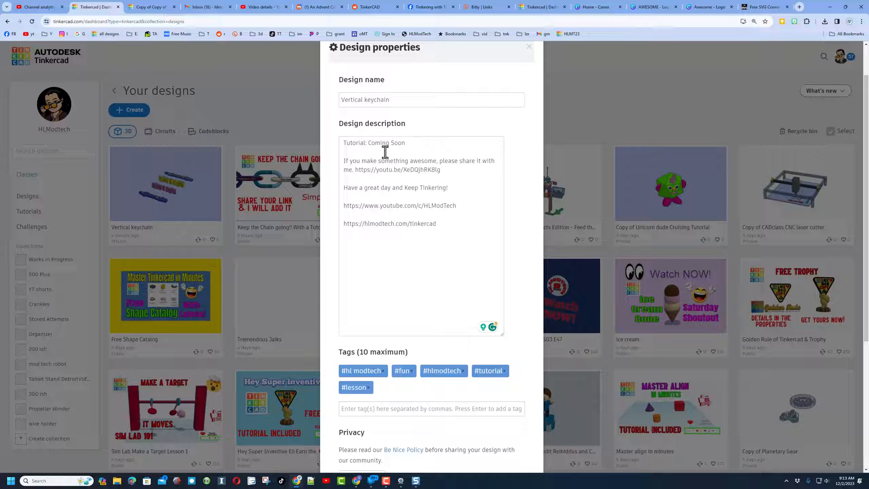
pyautogui.scroll(-3)
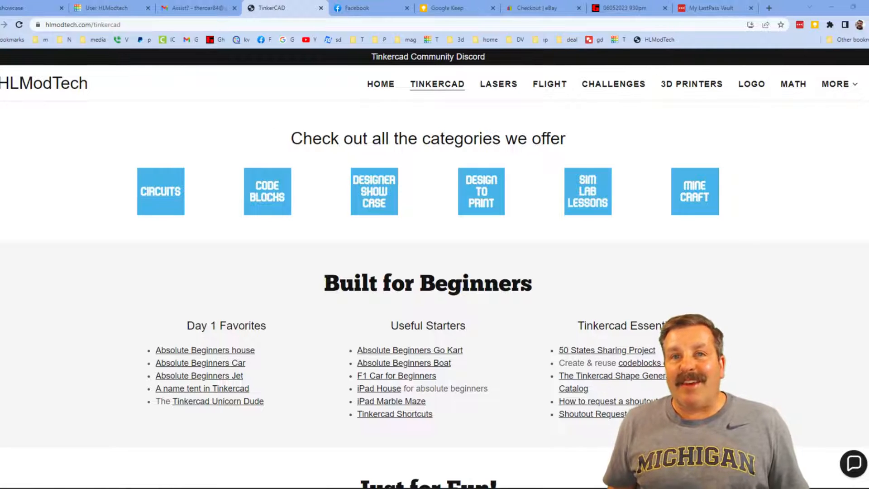
pyautogui.moveTo(387, 330)
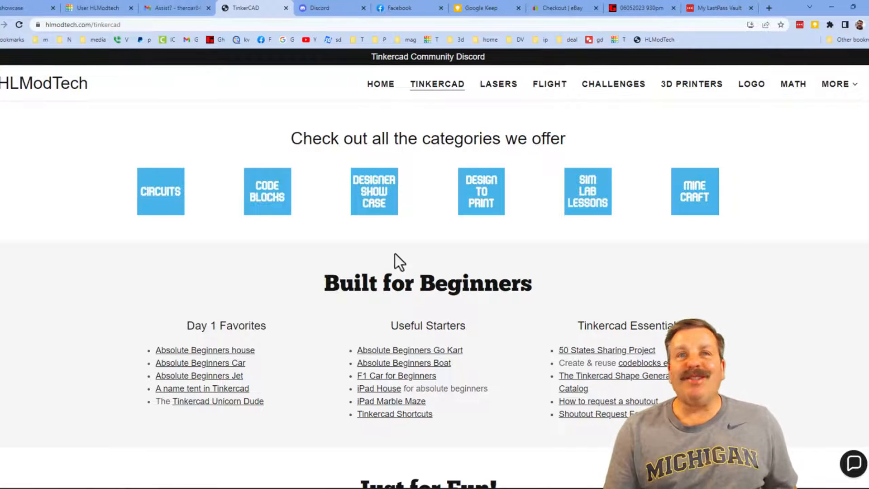
pyautogui.moveTo(386, 318)
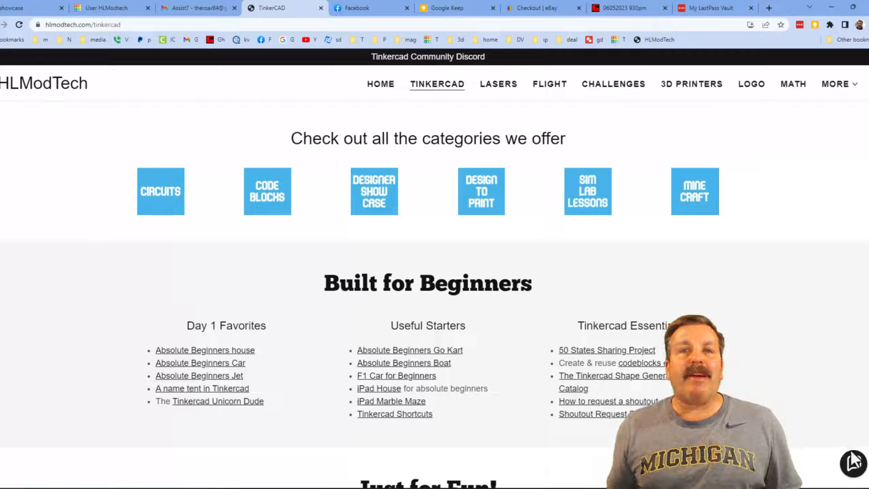
pyautogui.click(853, 461)
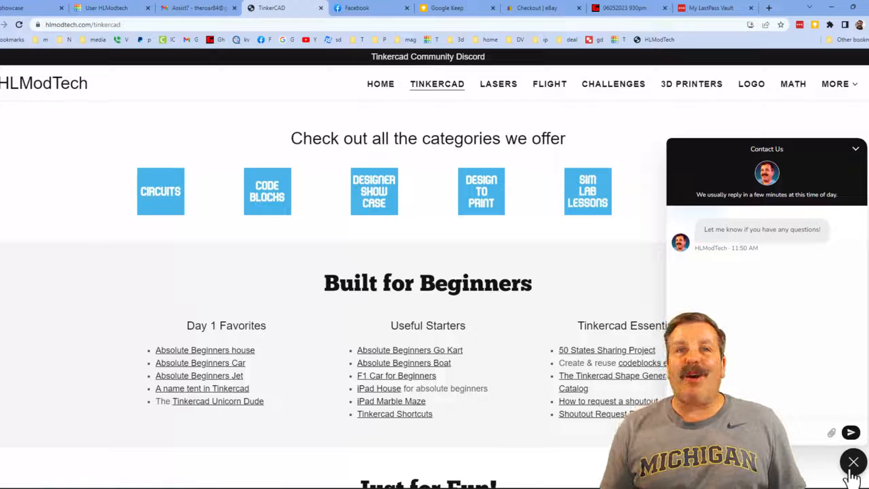
pyautogui.click(851, 461)
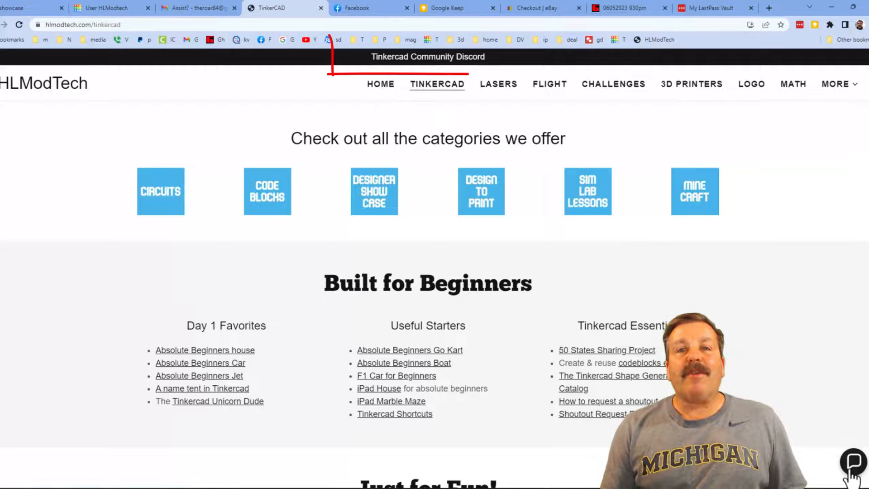
pyautogui.click(428, 57)
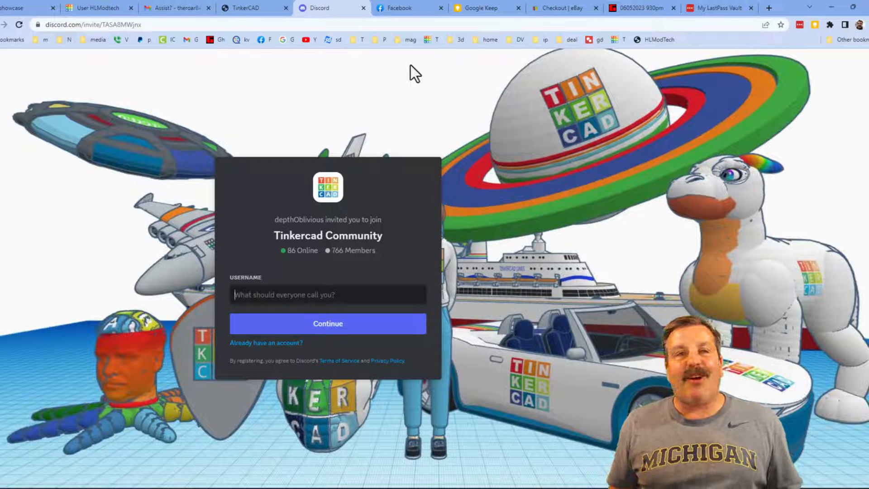
pyautogui.click(252, 7)
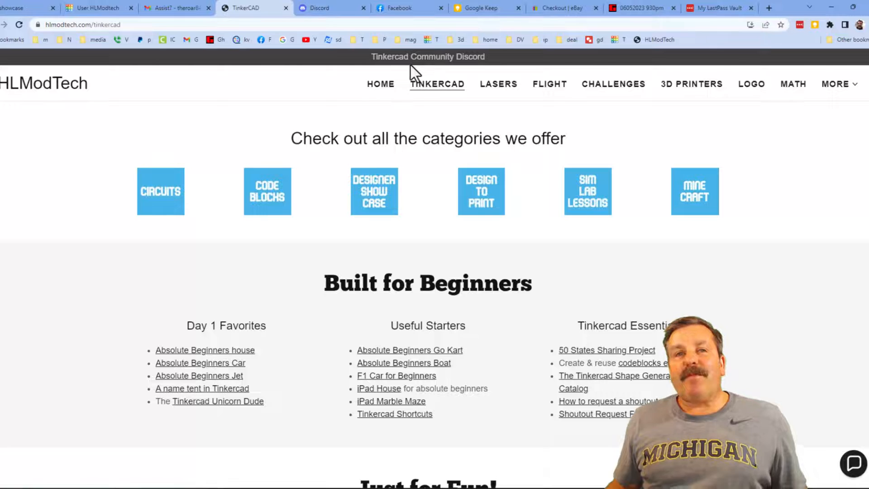